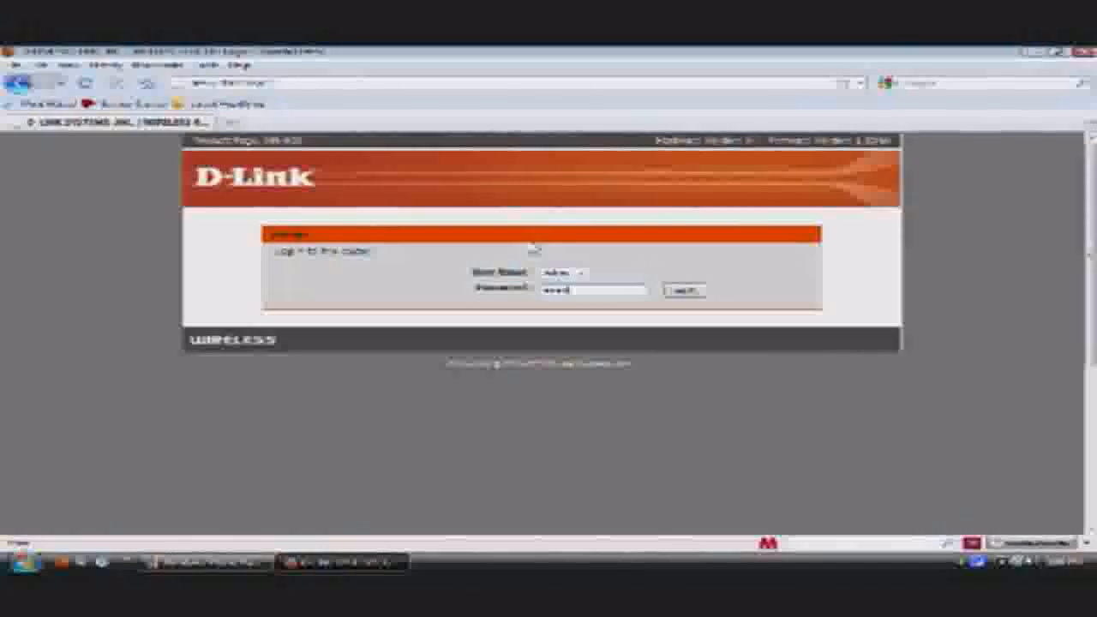
- Log in to the router and scroll through the Status > Device Info page details
{"action": "left_click", "coordinate": [681, 291]}
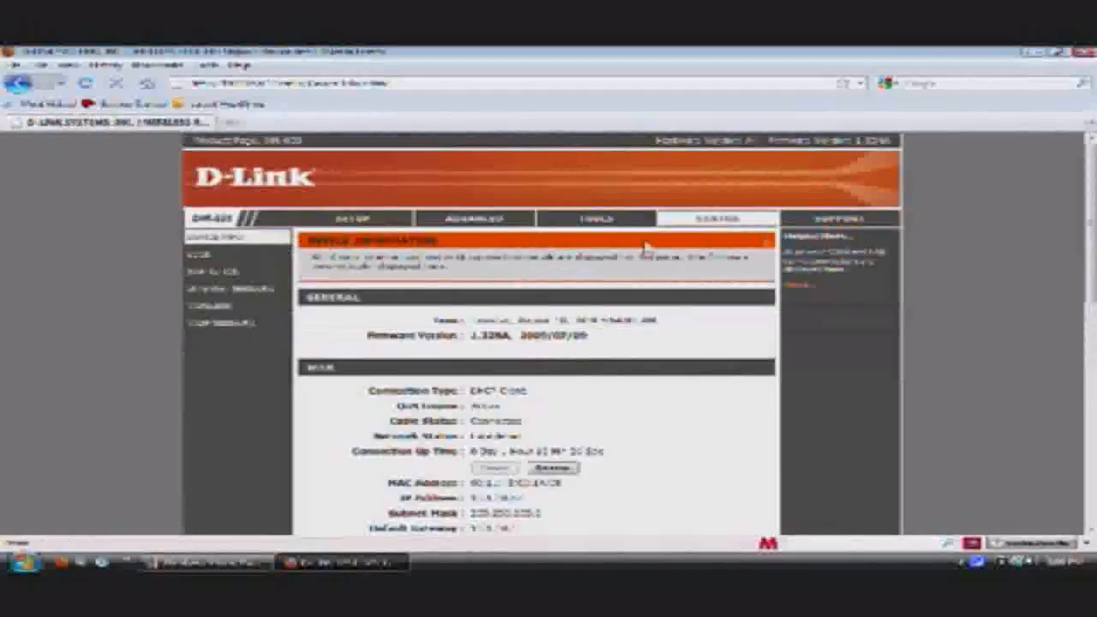
{"action": "scroll", "scroll_direction": "down", "scroll_amount": 3}
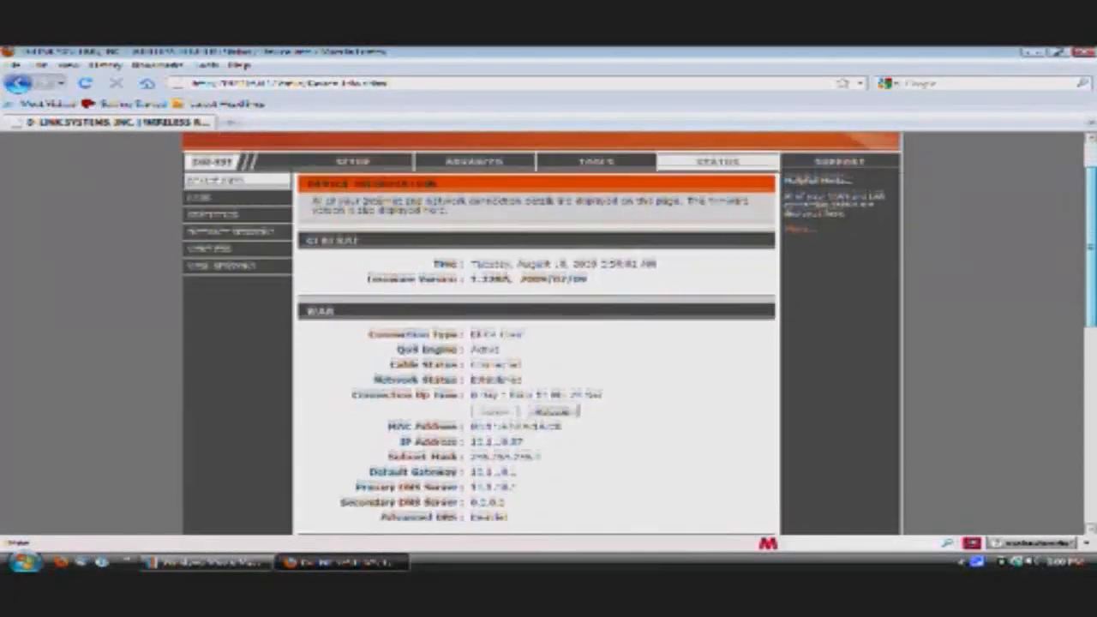
{"action": "scroll", "scroll_direction": "down", "scroll_amount": 3}
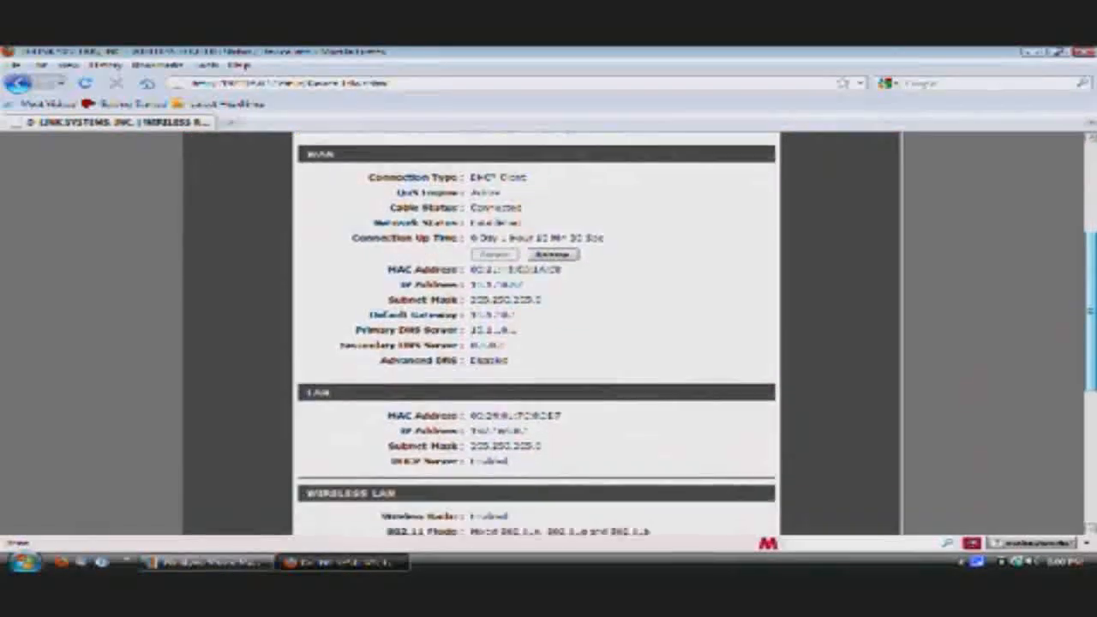
{"action": "scroll", "scroll_direction": "down", "scroll_amount": 3}
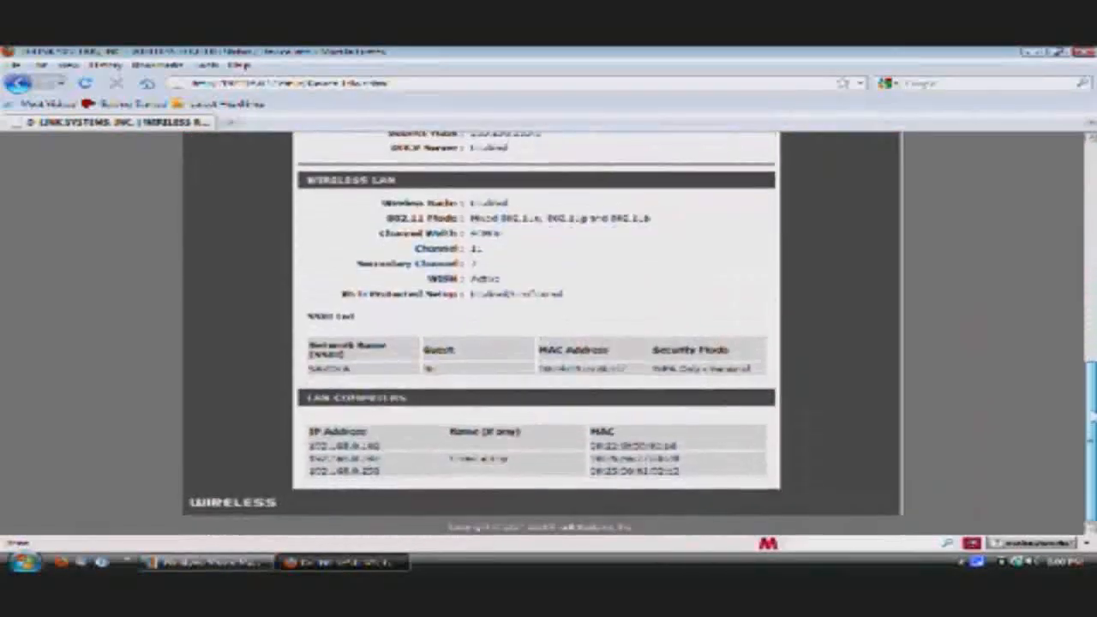
{"action": "scroll", "scroll_direction": "up", "scroll_amount": 3}
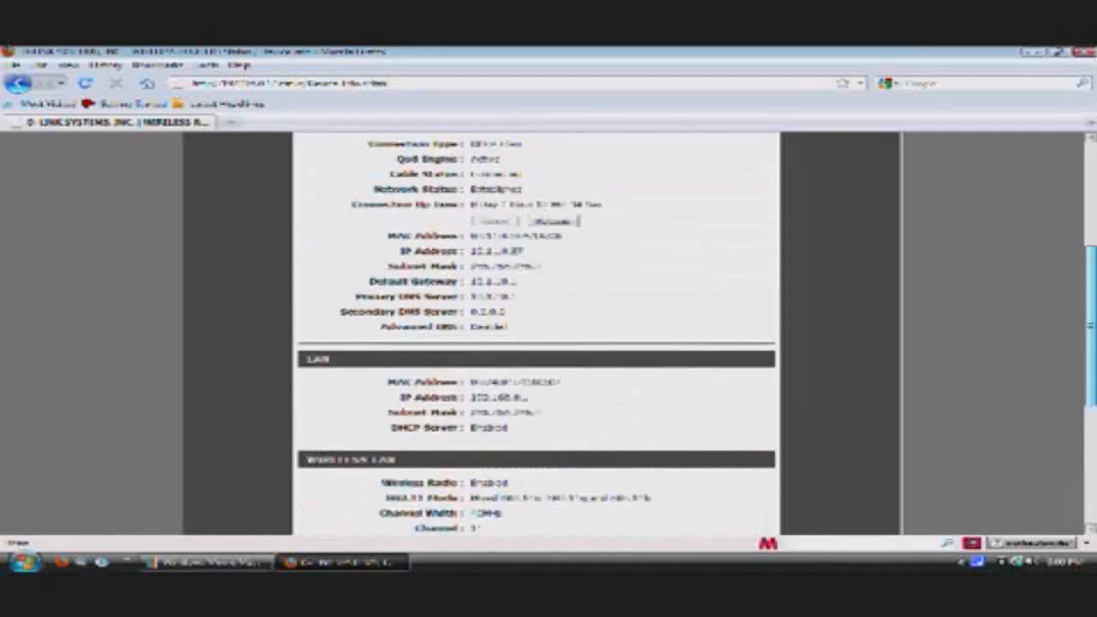
{"action": "scroll", "scroll_direction": "up", "scroll_amount": 3}
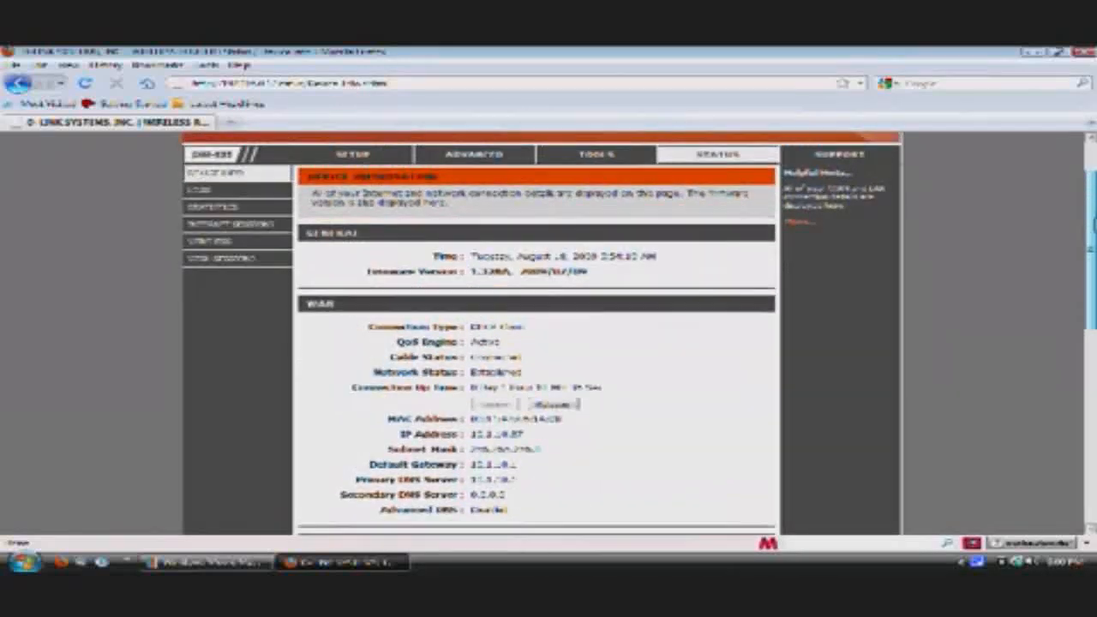
{"action": "scroll", "scroll_direction": "down", "scroll_amount": 3}
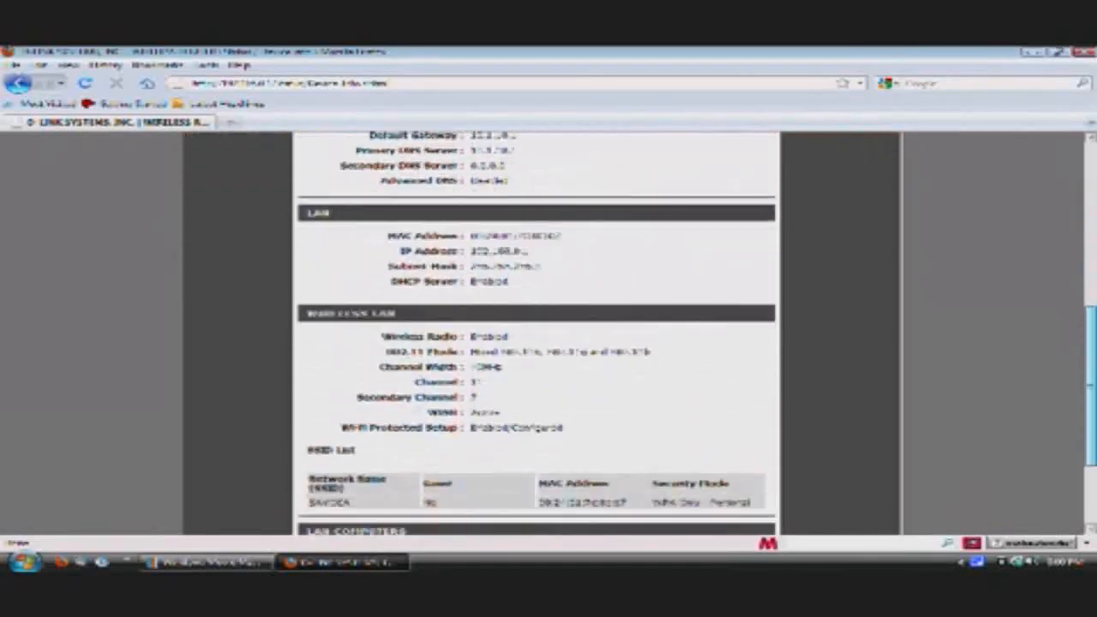
{"action": "scroll", "scroll_direction": "down", "scroll_amount": 3}
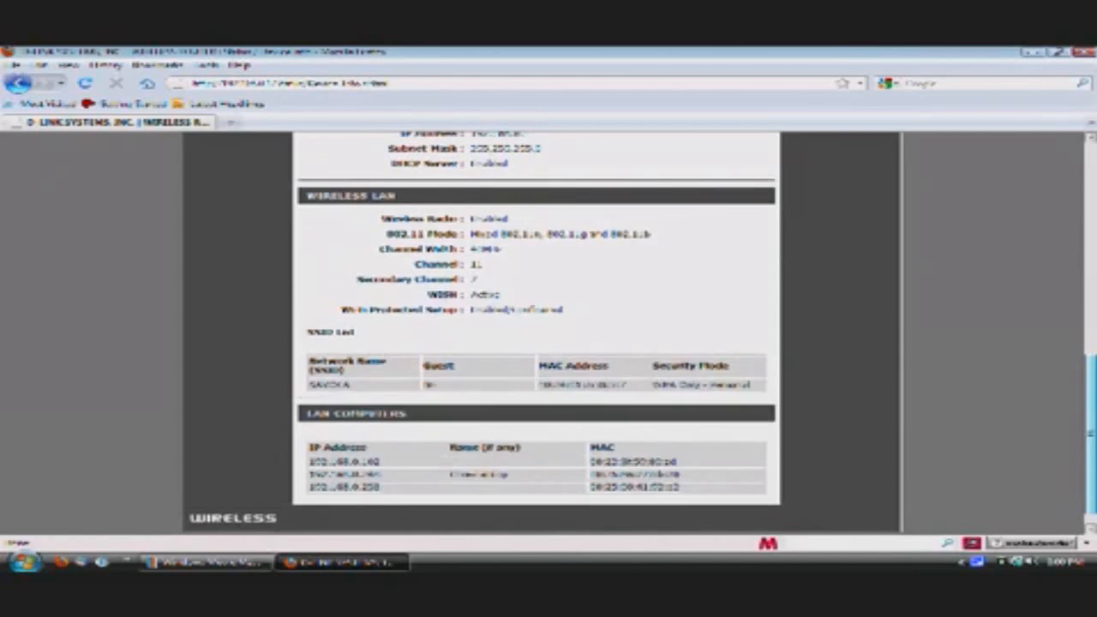
{"action": "scroll", "scroll_direction": "up", "scroll_amount": 3}
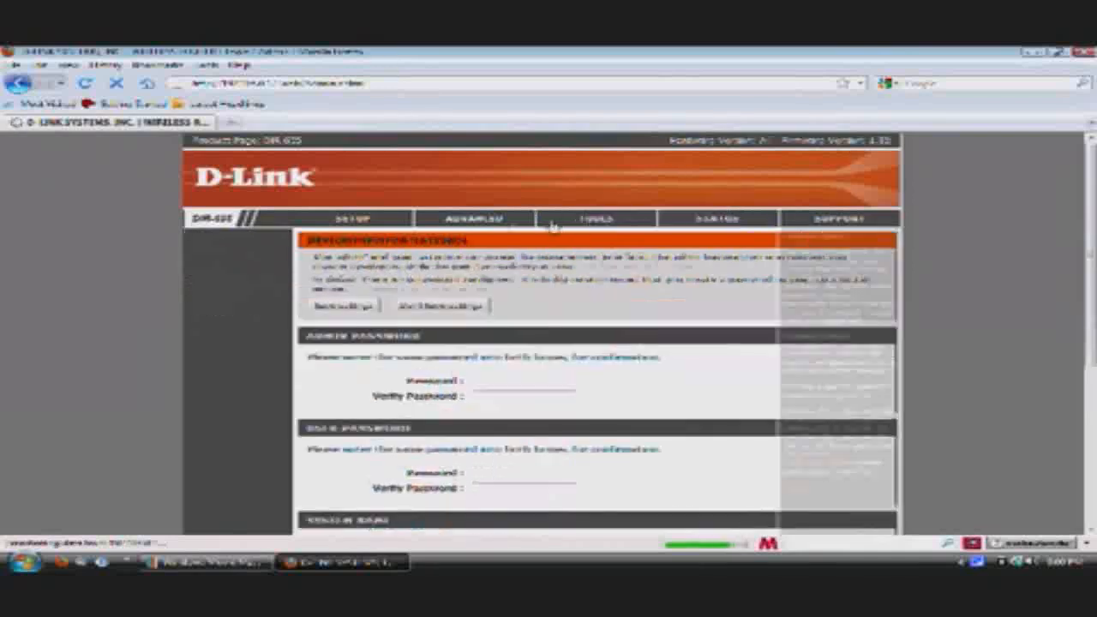
{"action": "left_click", "coordinate": [595, 219]}
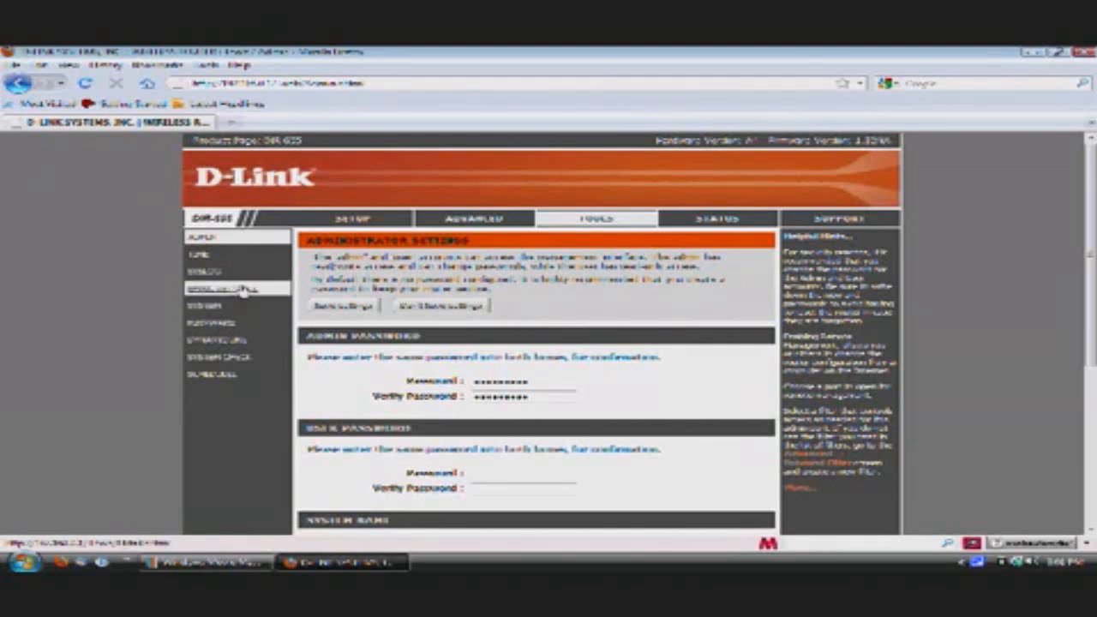
- Go to Advanced > Virtual Server and scan the port-forwarding rules list
{"action": "left_click", "coordinate": [473, 218]}
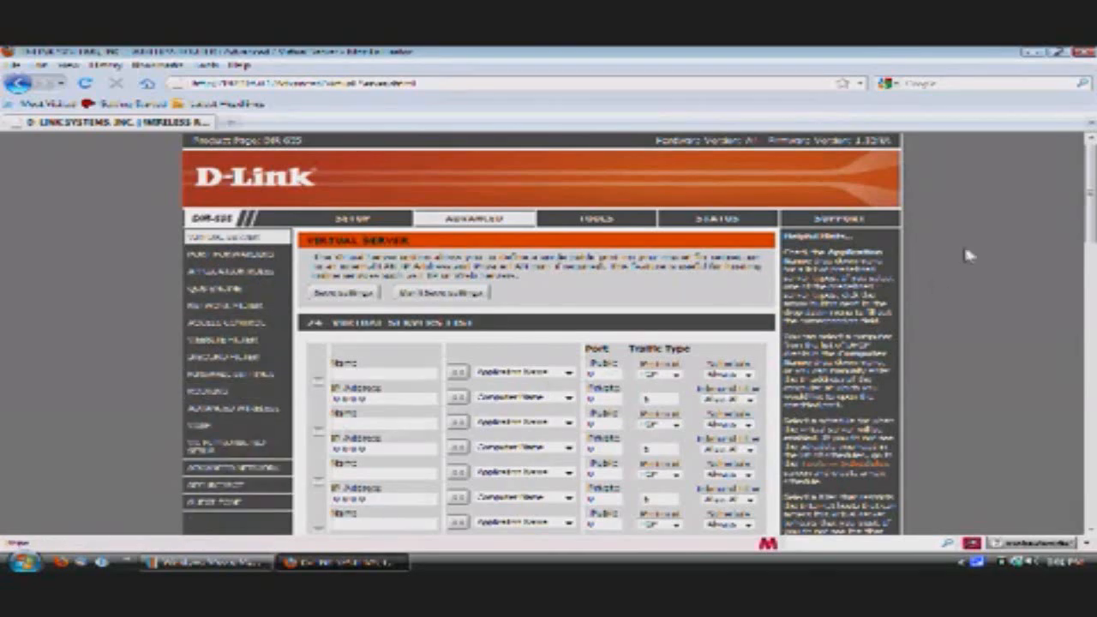
{"action": "scroll", "scroll_direction": "down", "scroll_amount": 3}
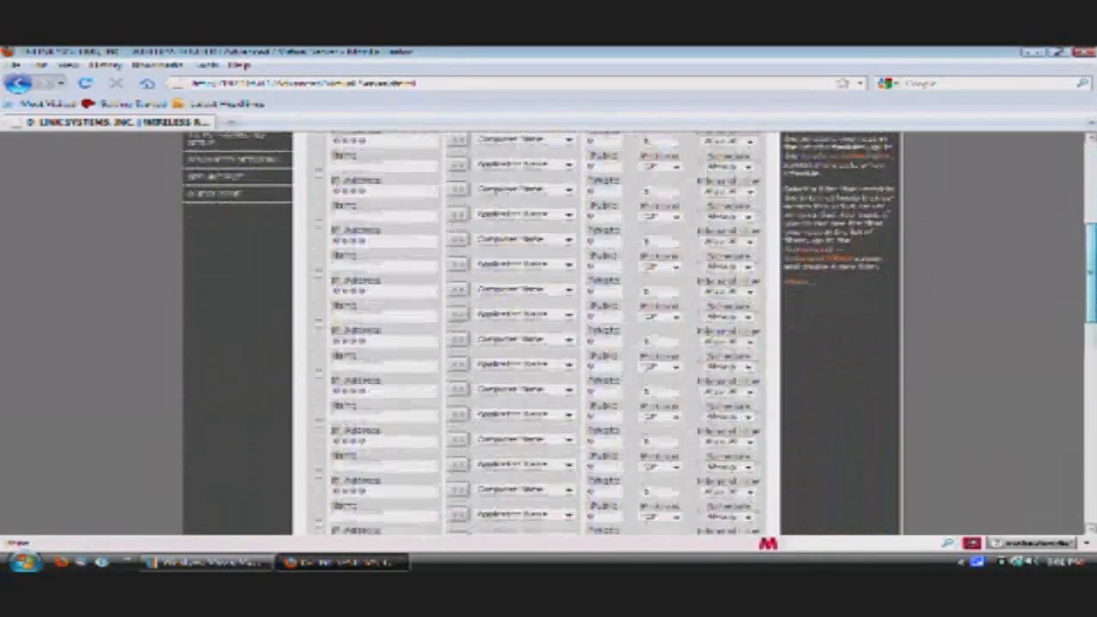
{"action": "scroll", "scroll_direction": "up", "scroll_amount": 3}
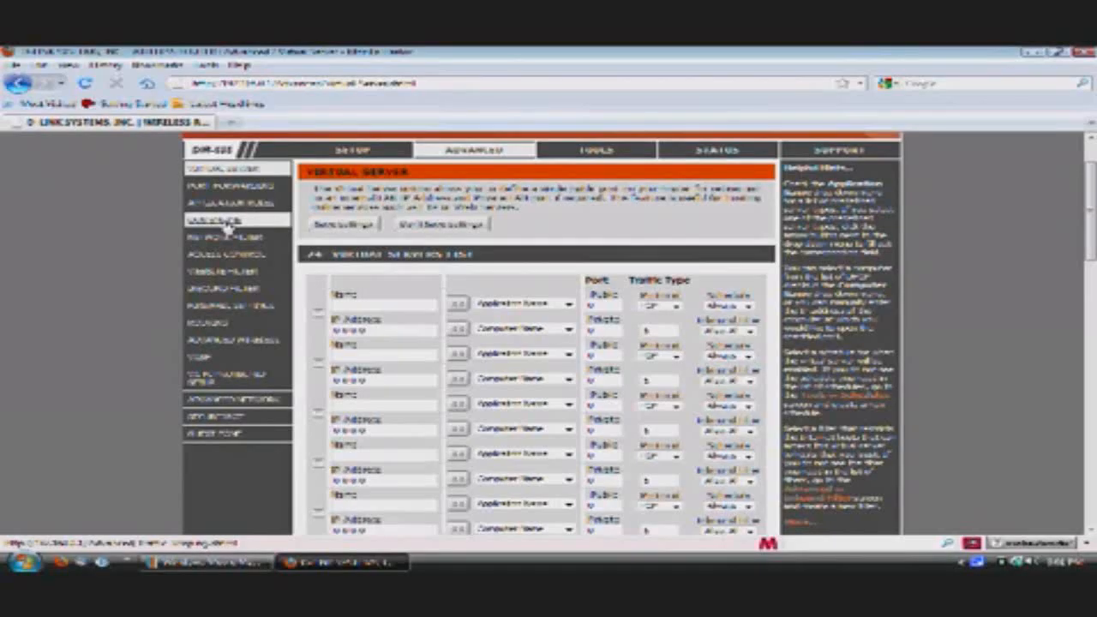
- Review the QoS Engine page and its traffic shaping settings from the Advanced sidebar
{"action": "left_click", "coordinate": [217, 288]}
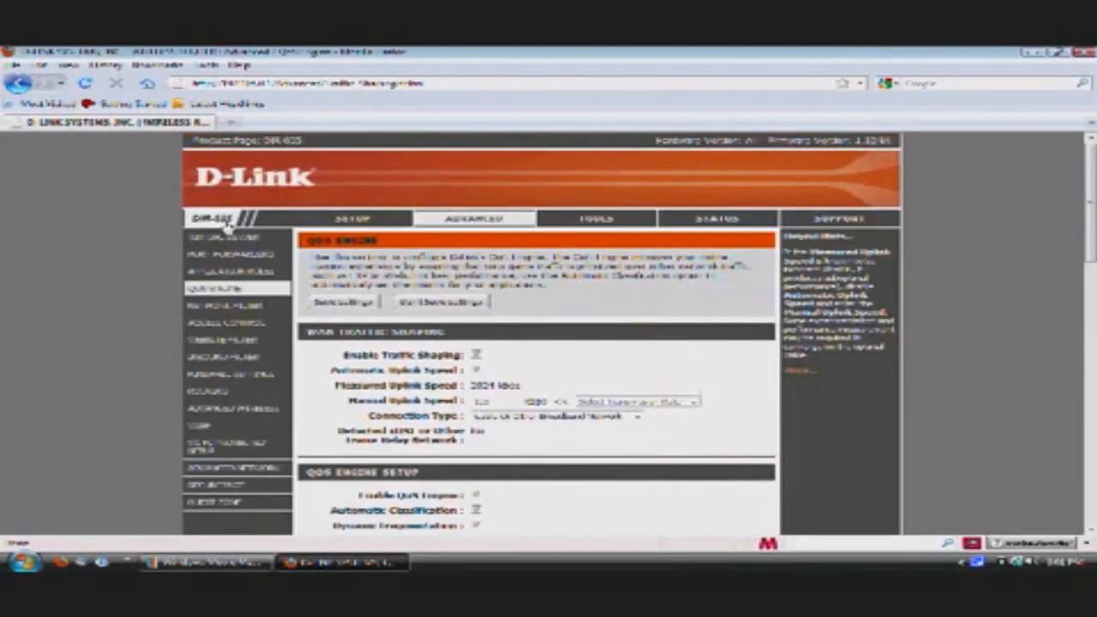
{"action": "scroll", "scroll_direction": "down", "scroll_amount": 3}
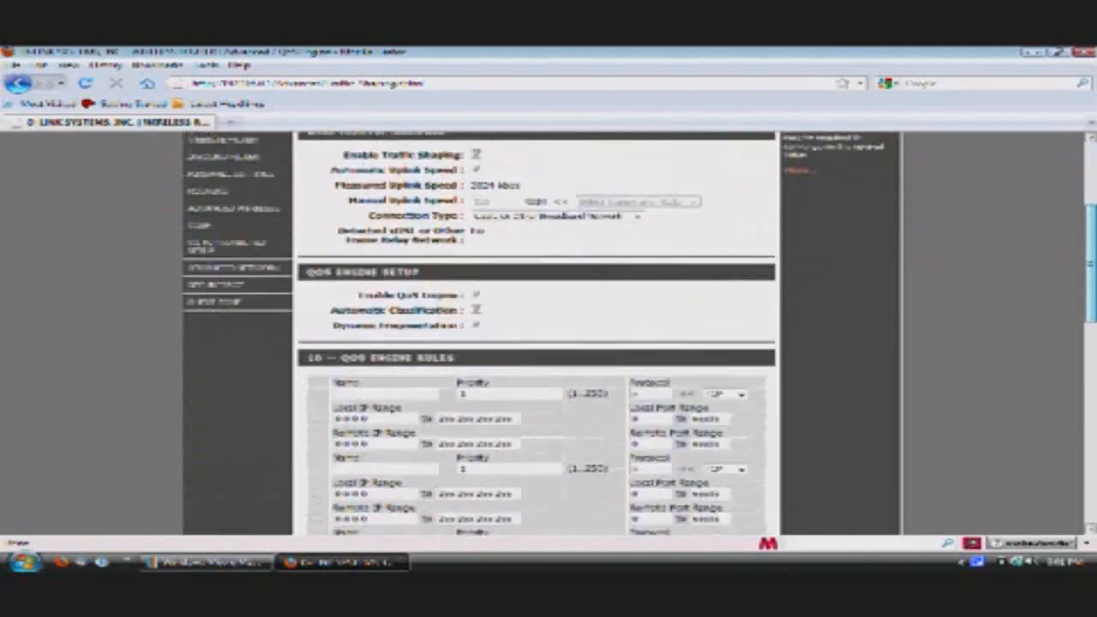
{"action": "scroll", "scroll_direction": "up", "scroll_amount": 3}
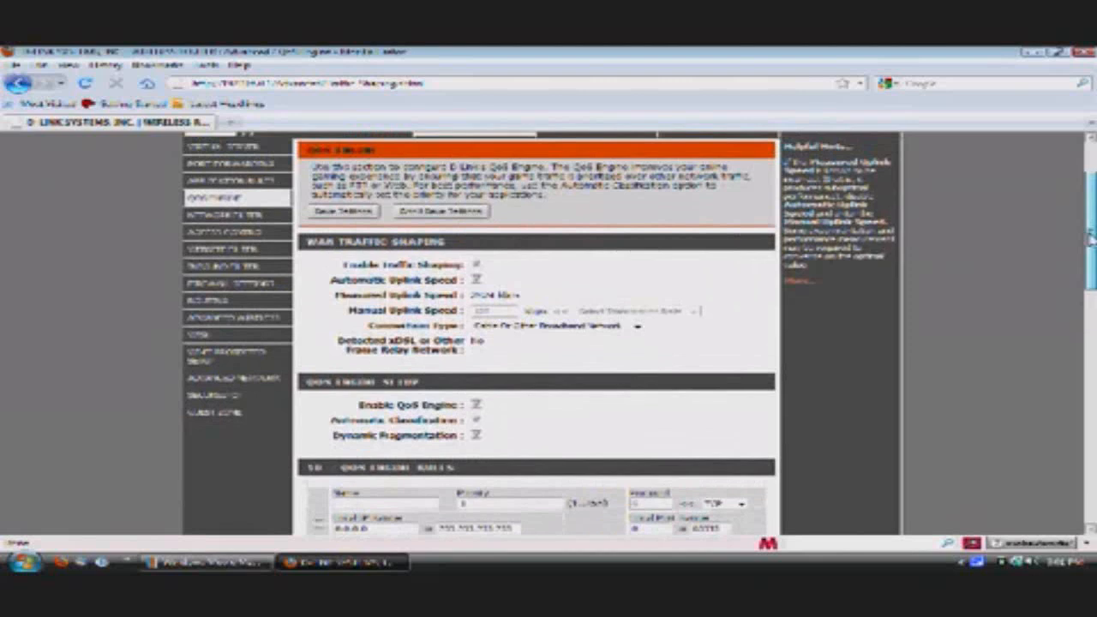
{"action": "scroll", "scroll_direction": "down", "scroll_amount": 3}
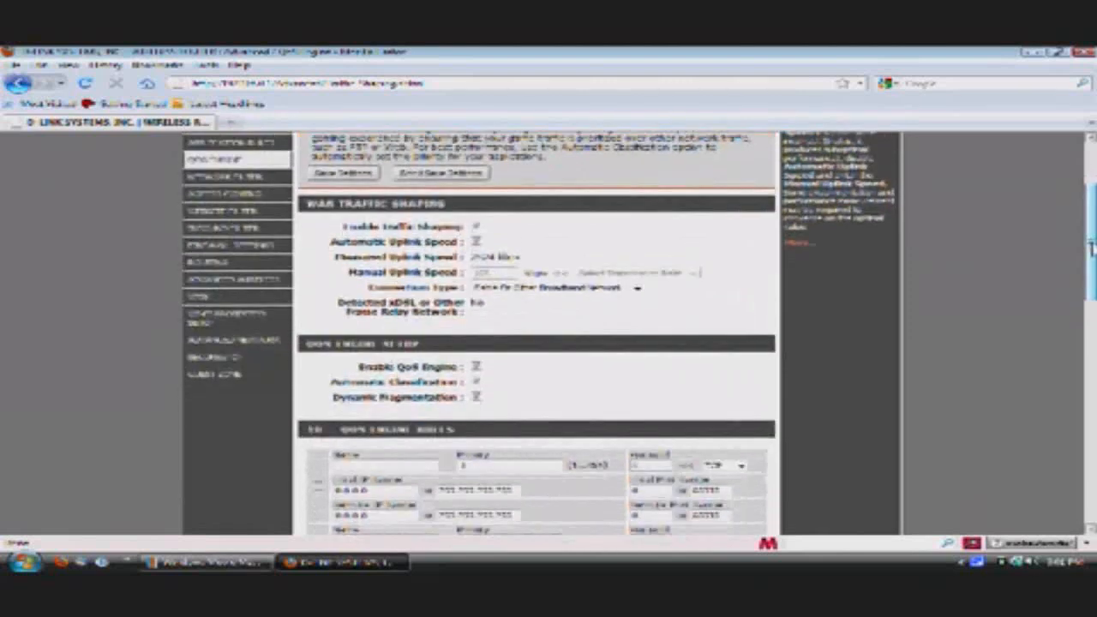
{"action": "scroll", "scroll_direction": "up", "scroll_amount": 3}
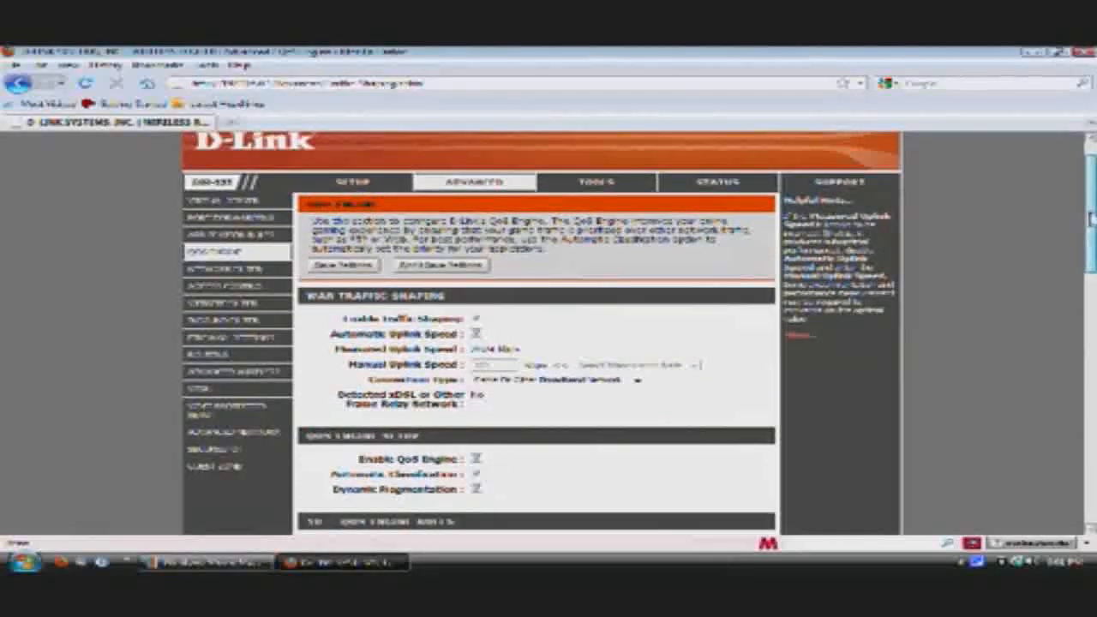
{"action": "scroll", "scroll_direction": "down", "scroll_amount": 3}
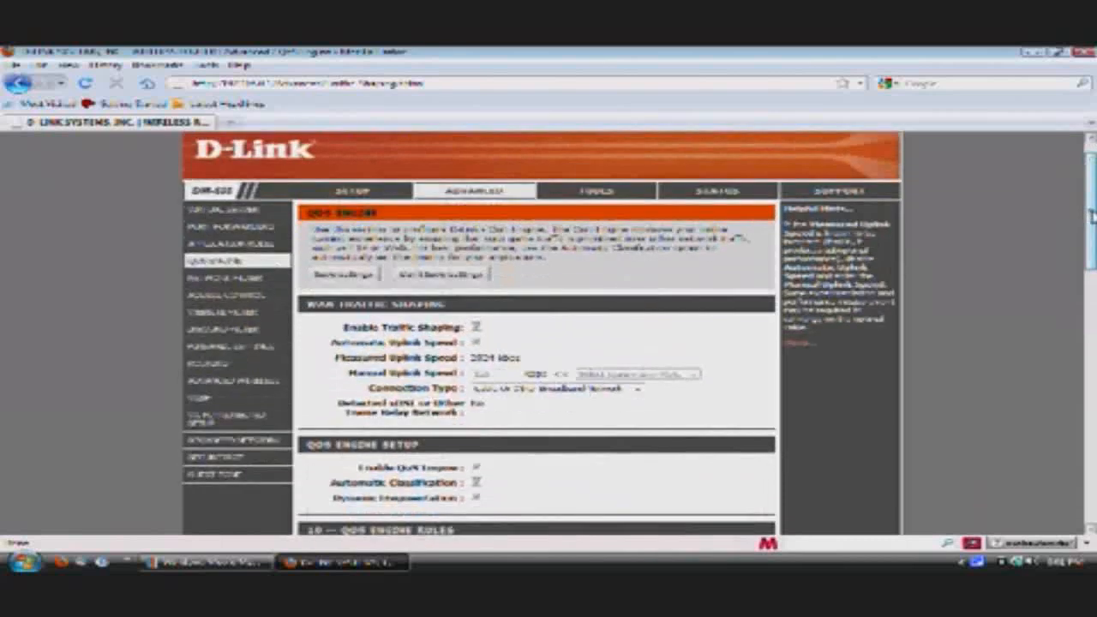
{"action": "scroll", "scroll_direction": "down", "scroll_amount": 3}
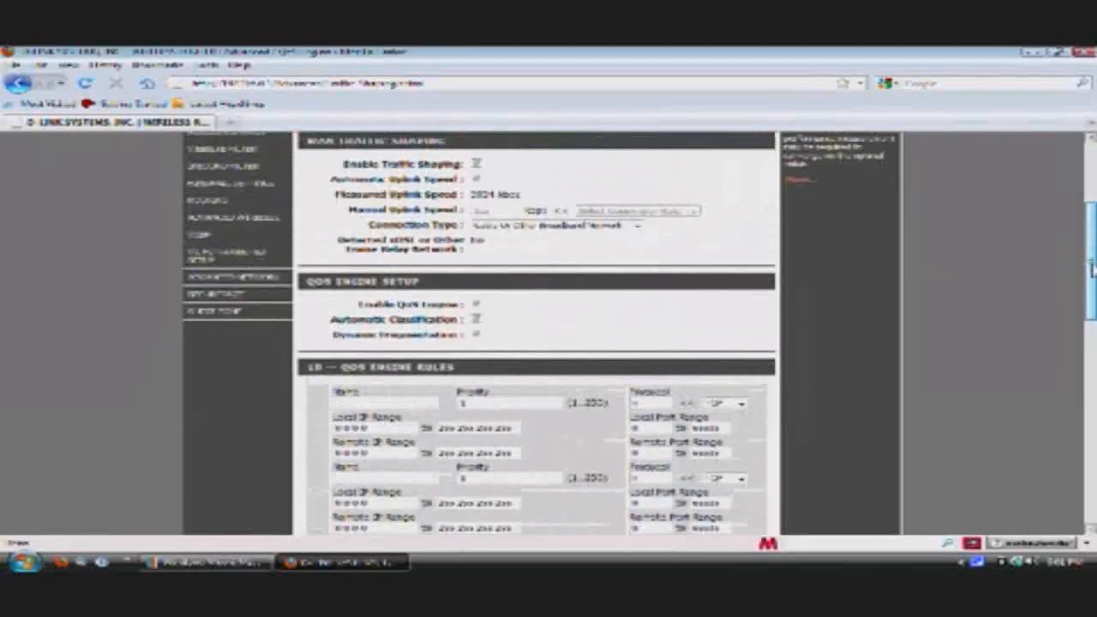
{"action": "scroll", "scroll_direction": "up", "scroll_amount": 3}
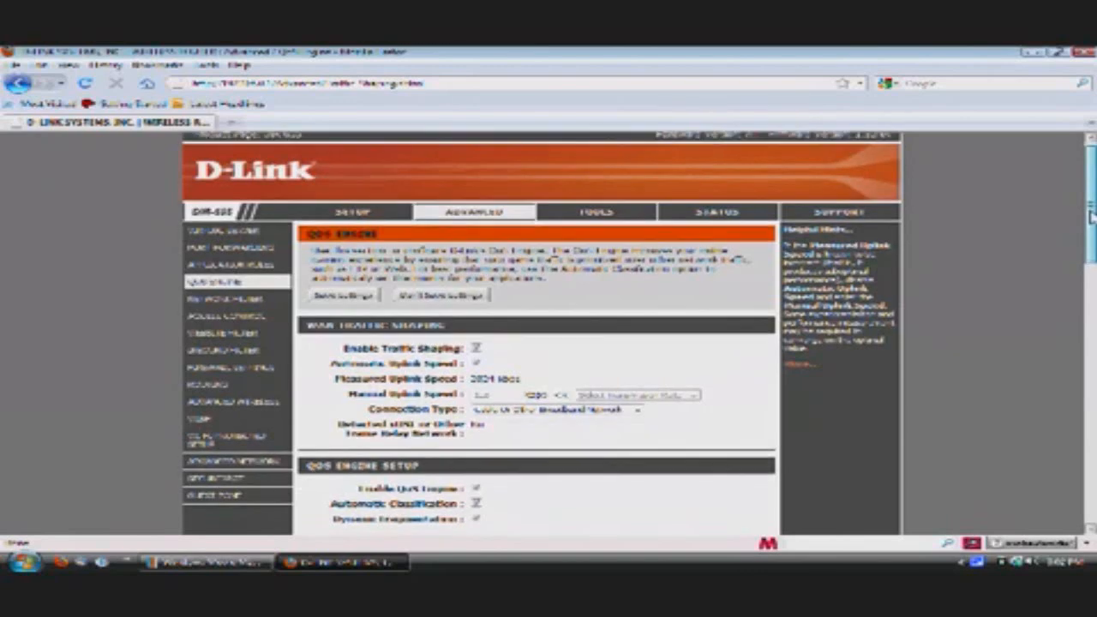
- Continue down the QoS Engine page toward the Firewall Settings link
{"action": "scroll", "scroll_direction": "down", "scroll_amount": 3}
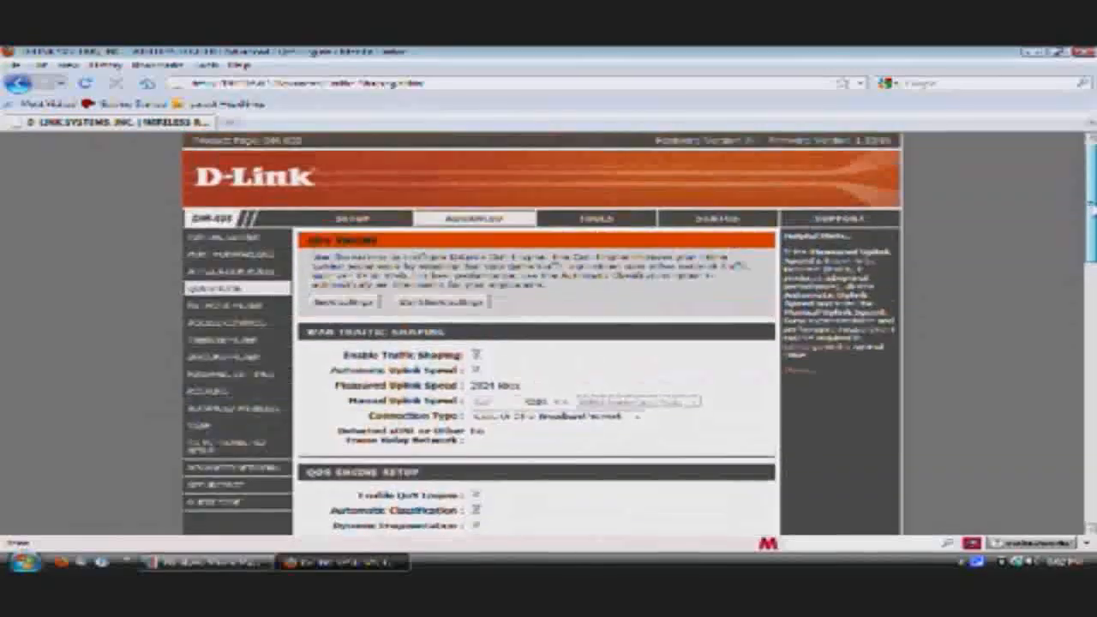
{"action": "scroll", "scroll_direction": "down", "scroll_amount": 3}
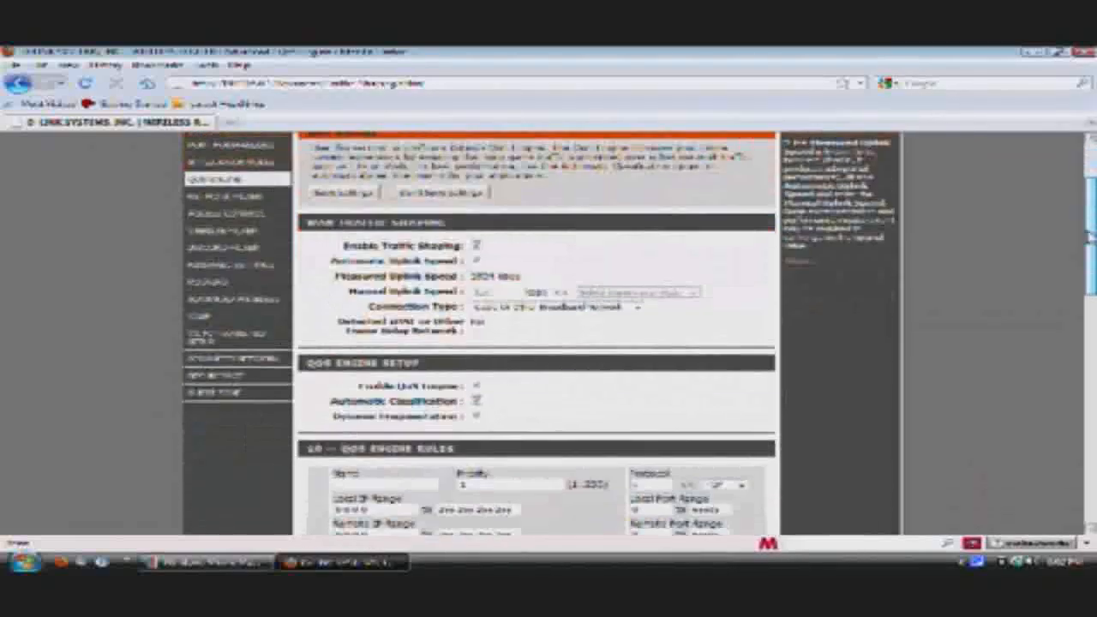
{"action": "scroll", "scroll_direction": "up", "scroll_amount": 3}
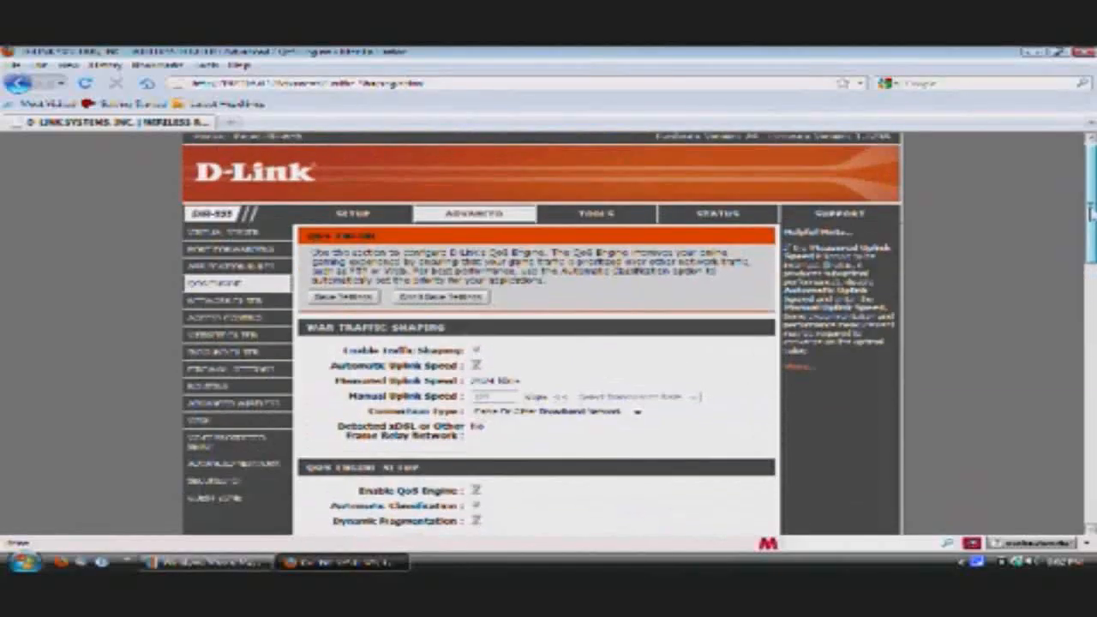
{"action": "scroll", "scroll_direction": "down", "scroll_amount": 3}
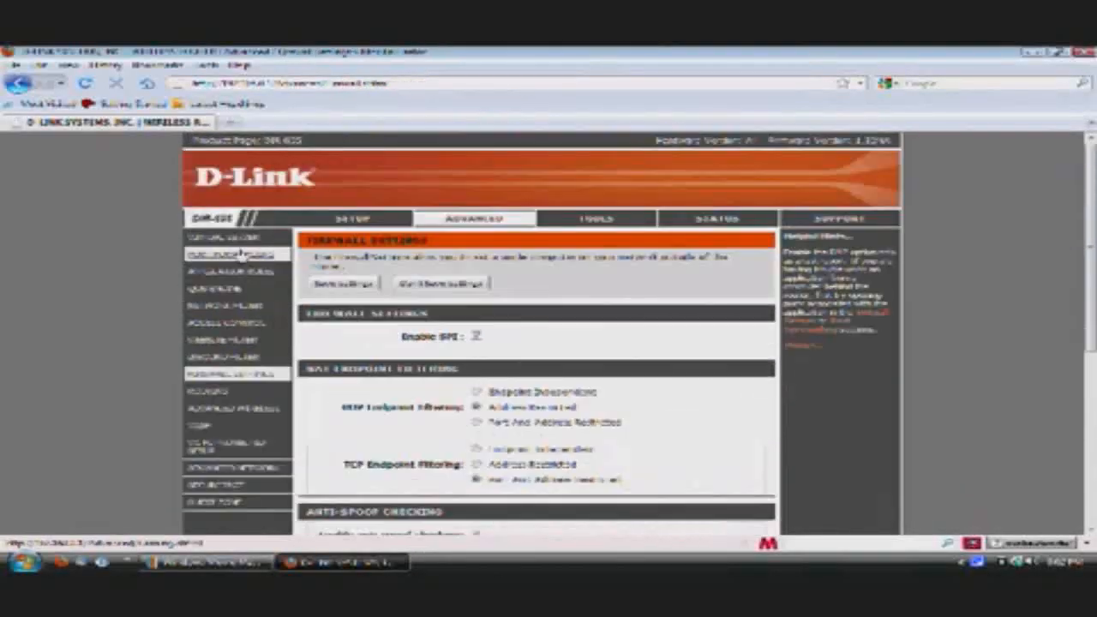
- Look over the Firewall Settings page options before committing changes
{"action": "scroll", "scroll_direction": "down", "scroll_amount": 3}
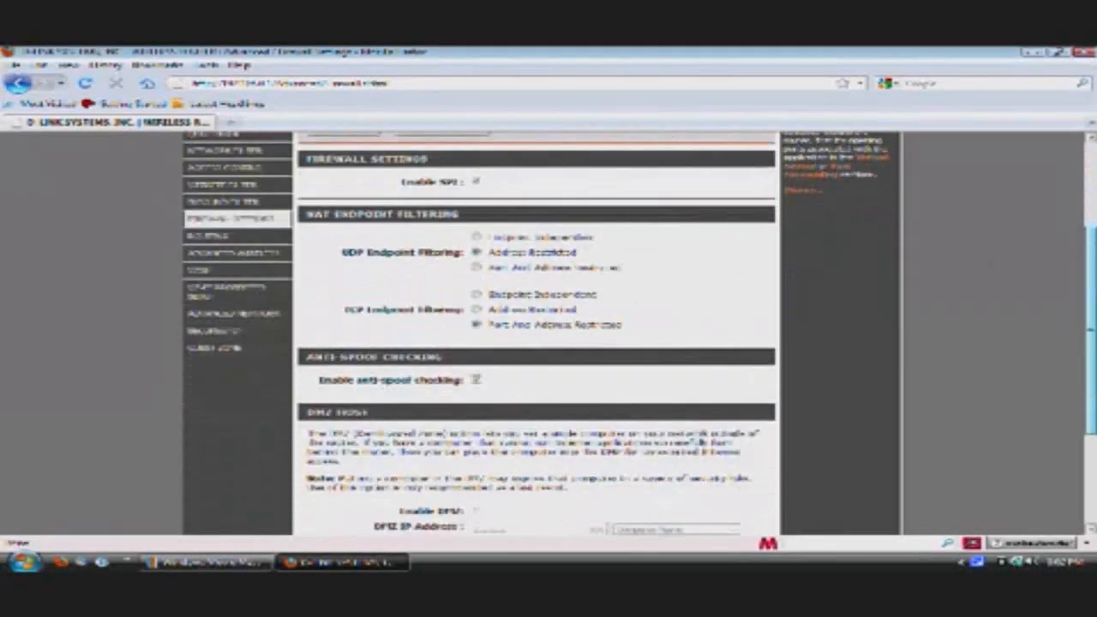
{"action": "scroll", "scroll_direction": "down", "scroll_amount": 3}
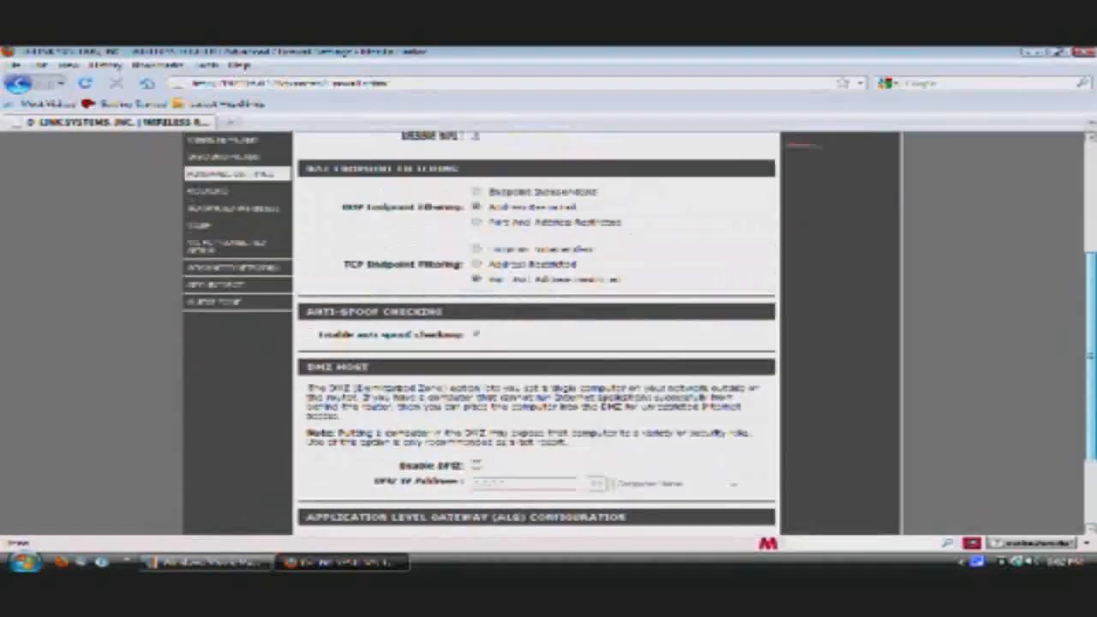
{"action": "scroll", "scroll_direction": "up", "scroll_amount": 3}
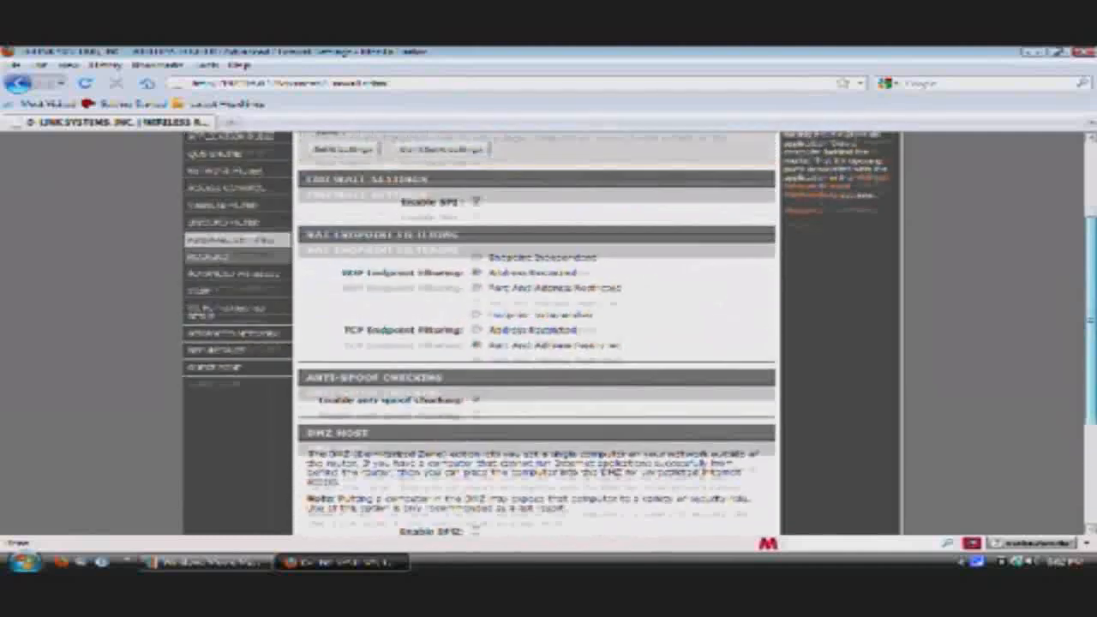
{"action": "scroll", "scroll_direction": "down", "scroll_amount": 3}
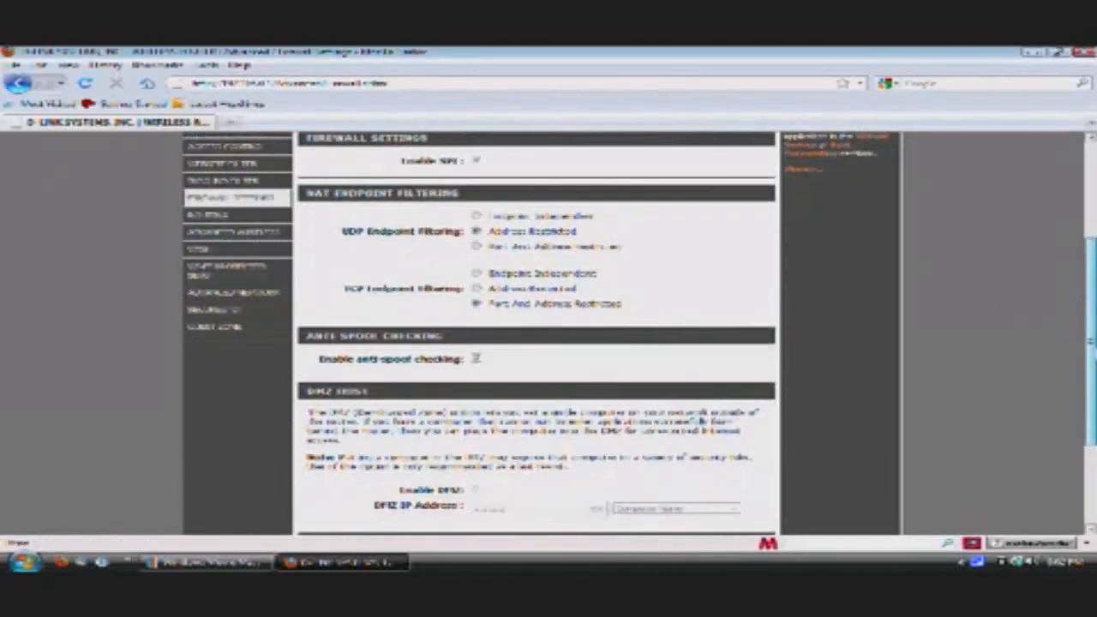
{"action": "scroll", "scroll_direction": "down", "scroll_amount": 3}
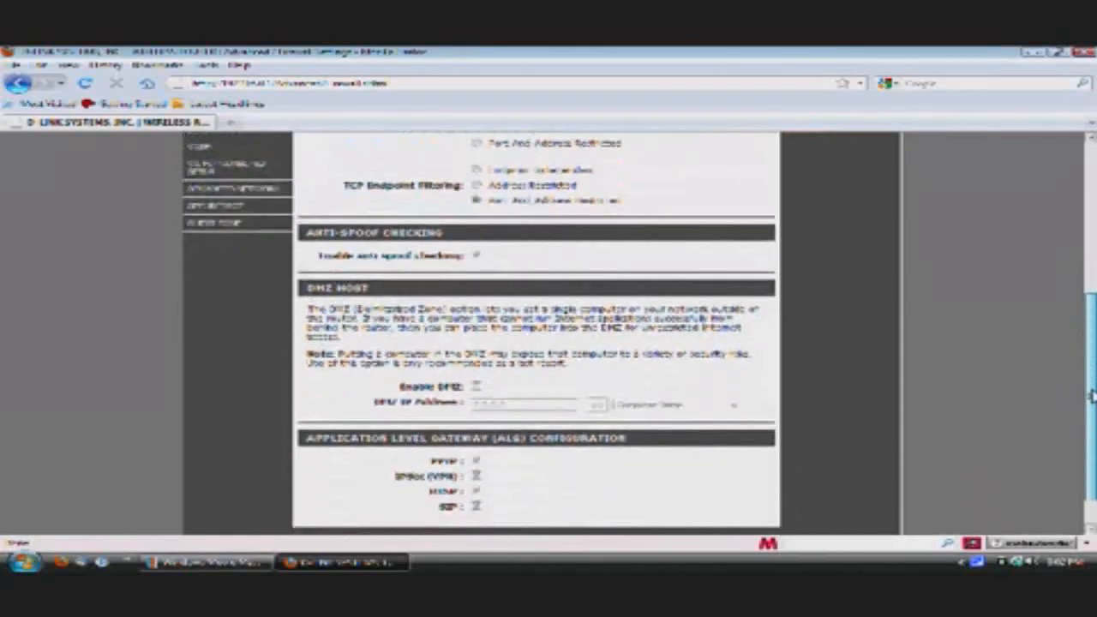
{"action": "scroll", "scroll_direction": "up", "scroll_amount": 3}
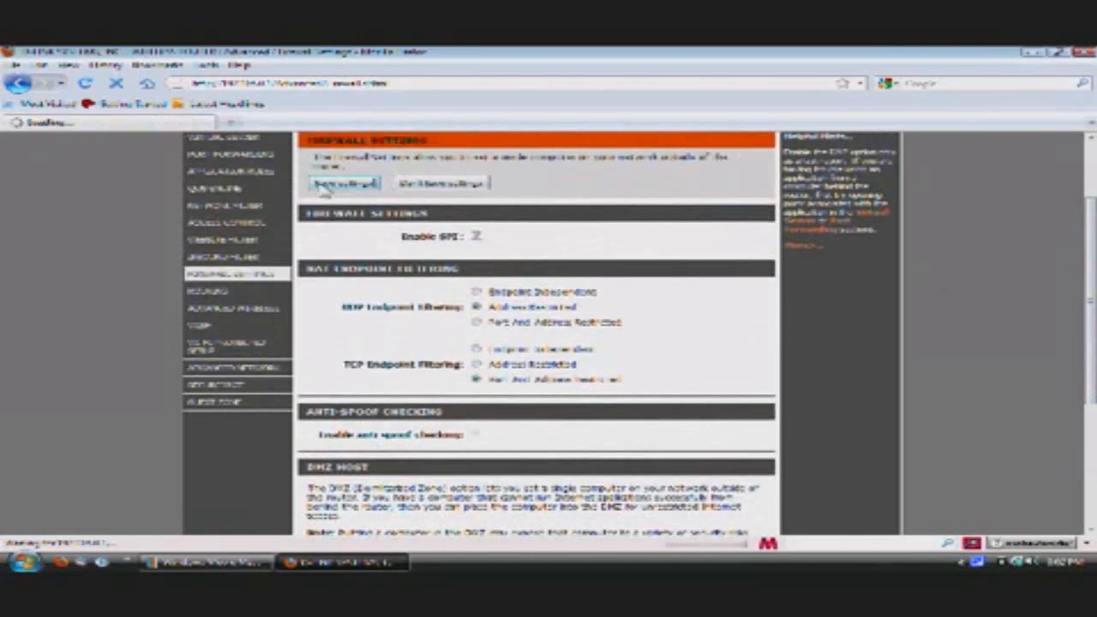
- Save the firewall settings, reboot the router with Reboot Now, and close Firefox
{"action": "left_click", "coordinate": [342, 182]}
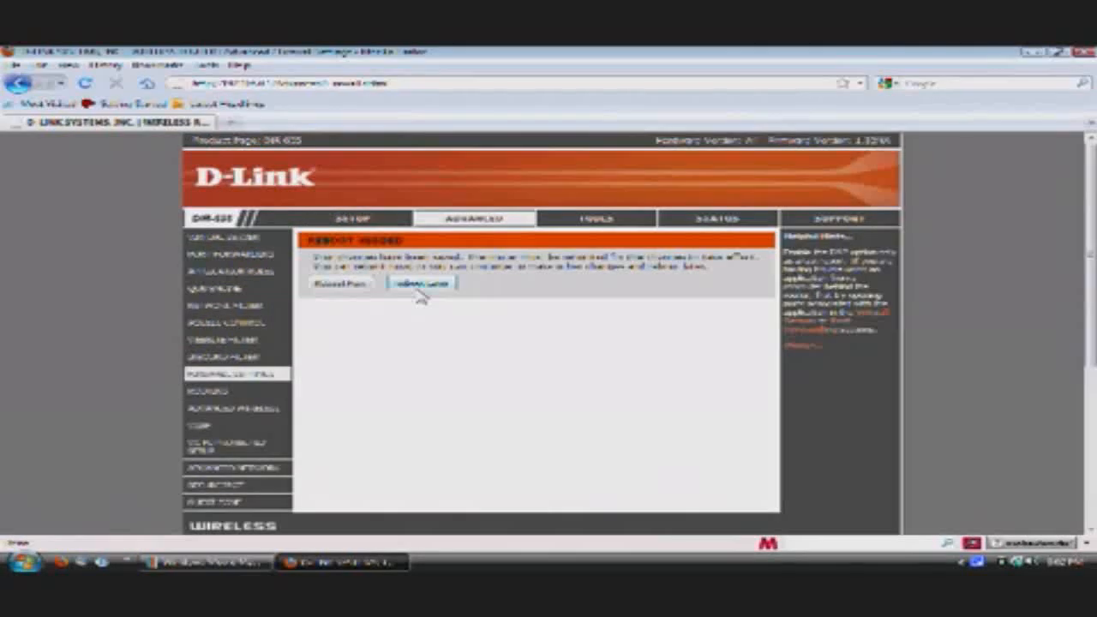
{"action": "left_click", "coordinate": [422, 284]}
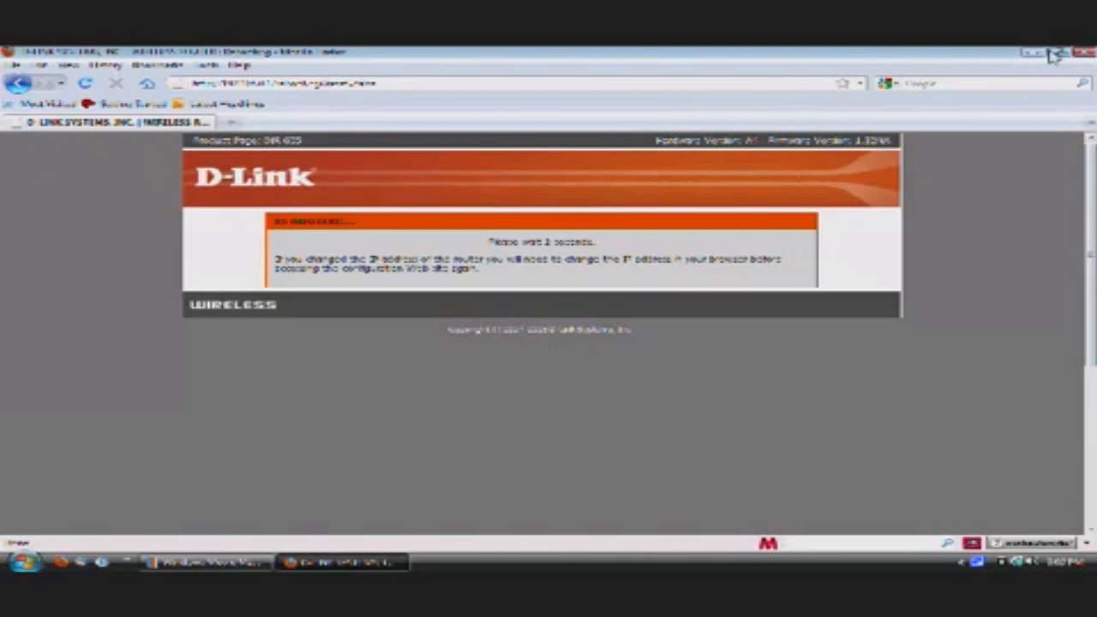
{"action": "left_click", "coordinate": [1084, 52]}
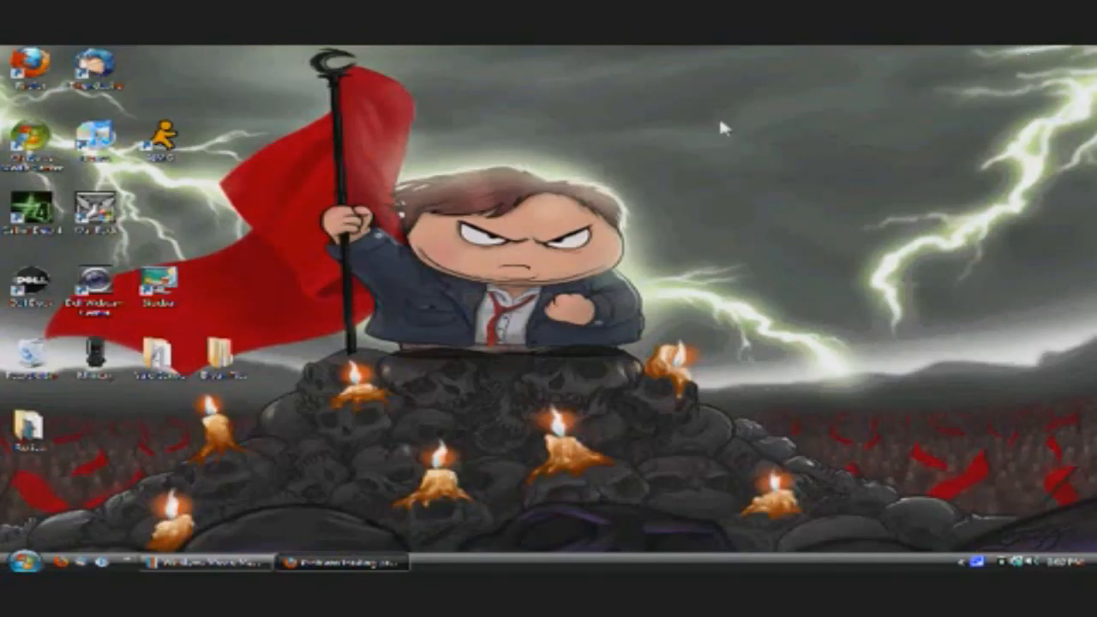
{"action": "mouse_move", "coordinate": [540, 298]}
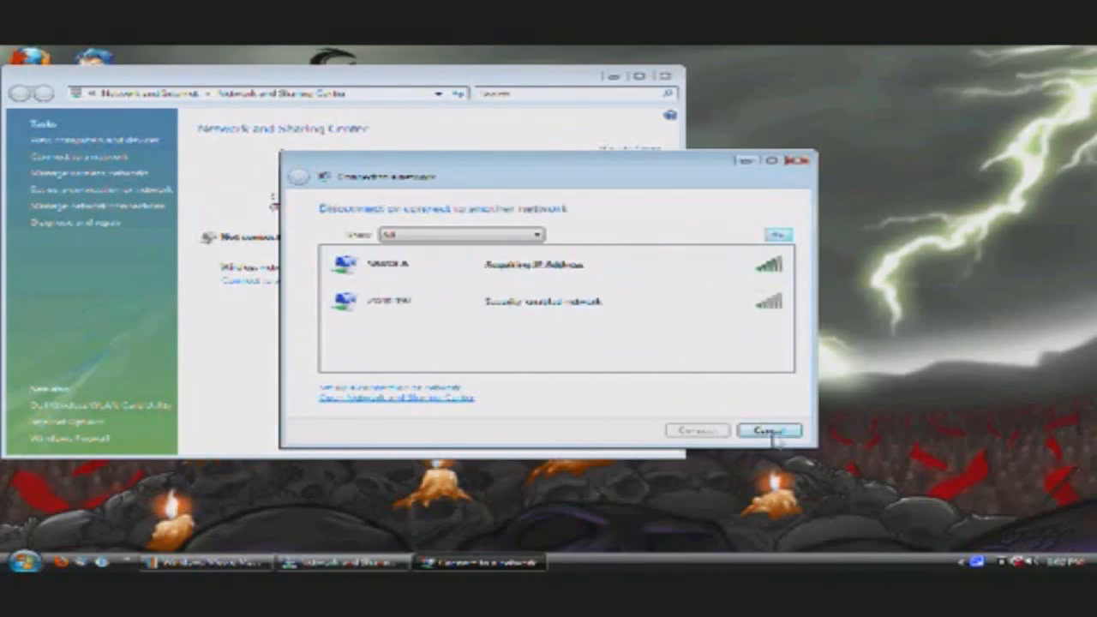
- Connect to the wireless network and close Network and Sharing Center
{"action": "left_click", "coordinate": [767, 429]}
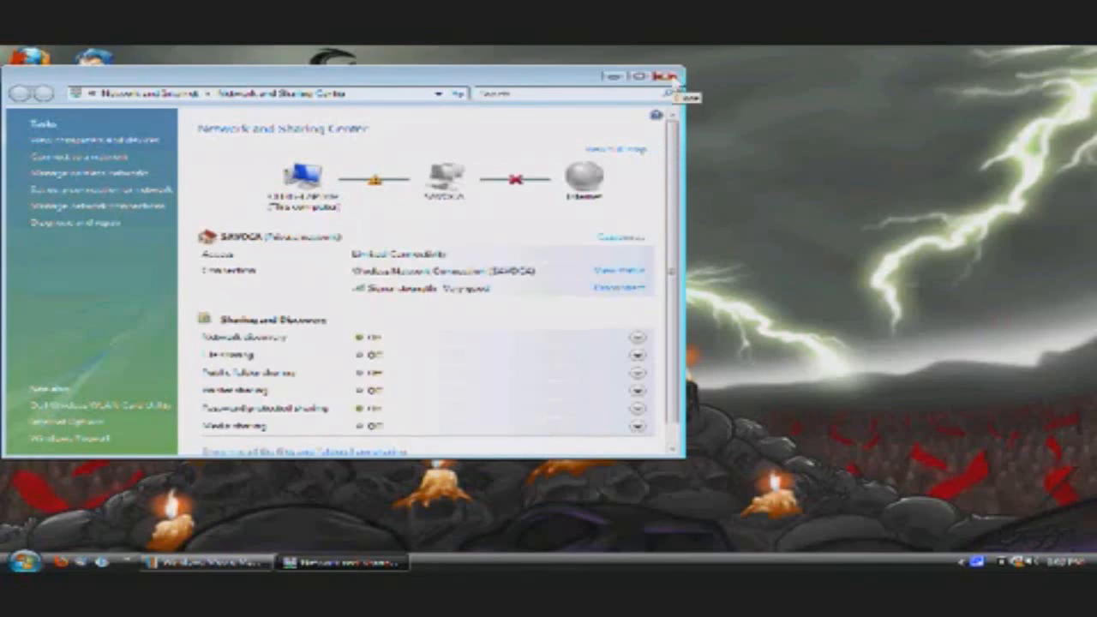
{"action": "left_click", "coordinate": [665, 75]}
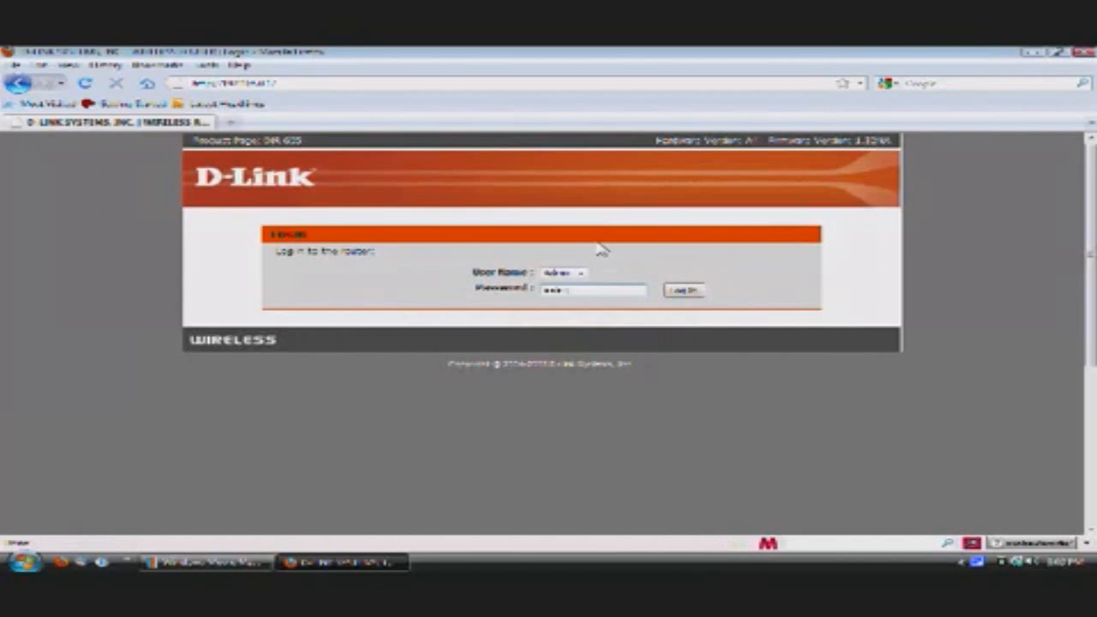
- Log in, go to Setup > Wireless Settings, and check the wireless connection status in Windows
{"action": "left_click", "coordinate": [682, 289]}
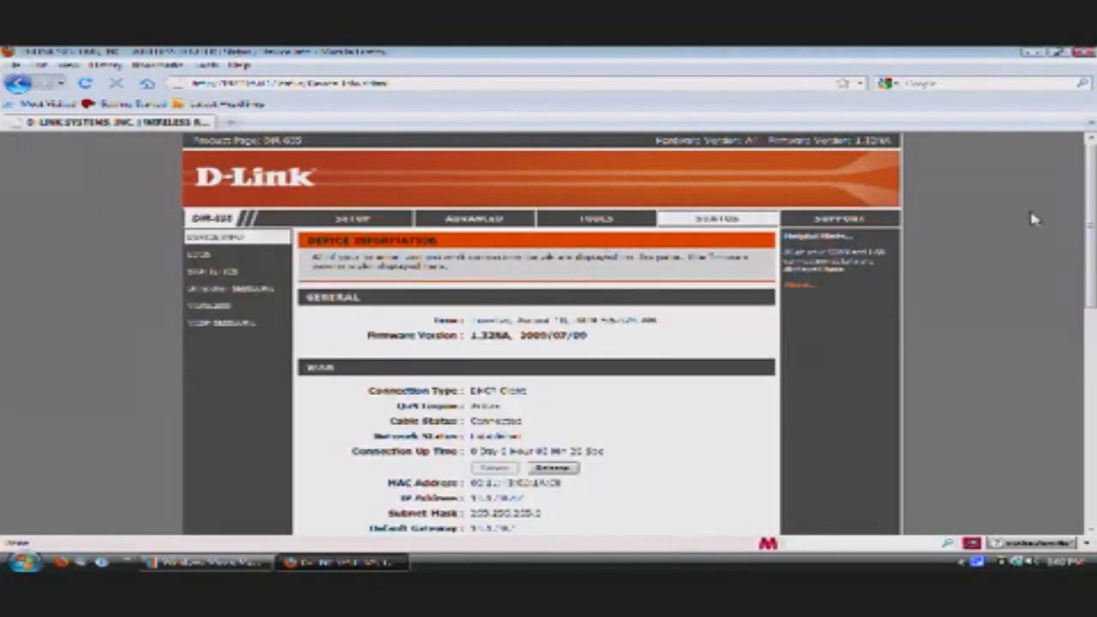
{"action": "left_click", "coordinate": [353, 218]}
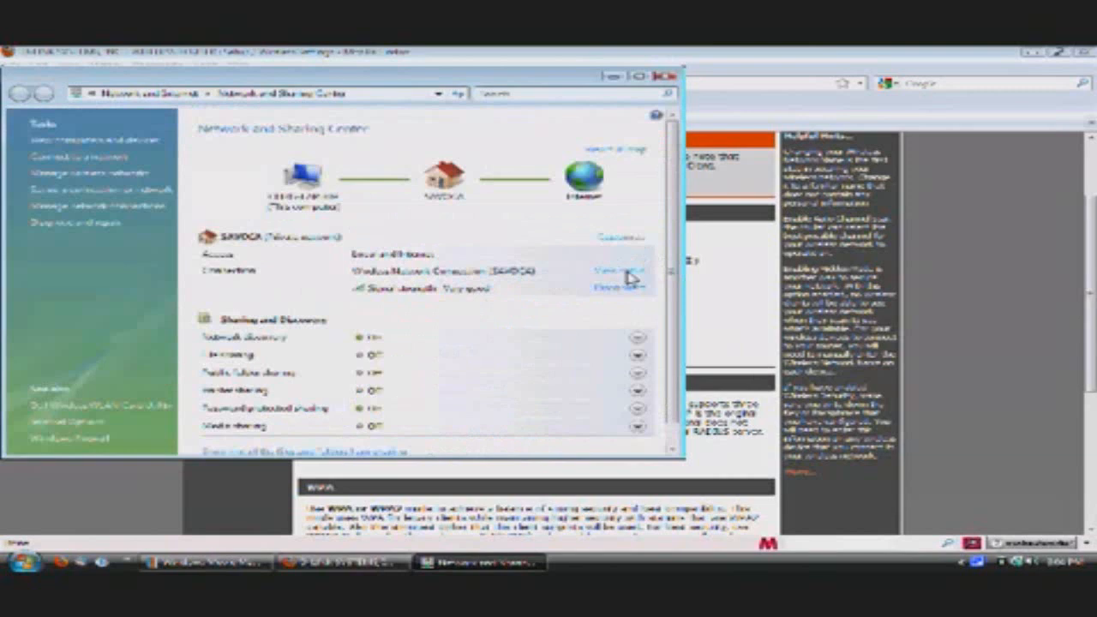
{"action": "left_click", "coordinate": [610, 271]}
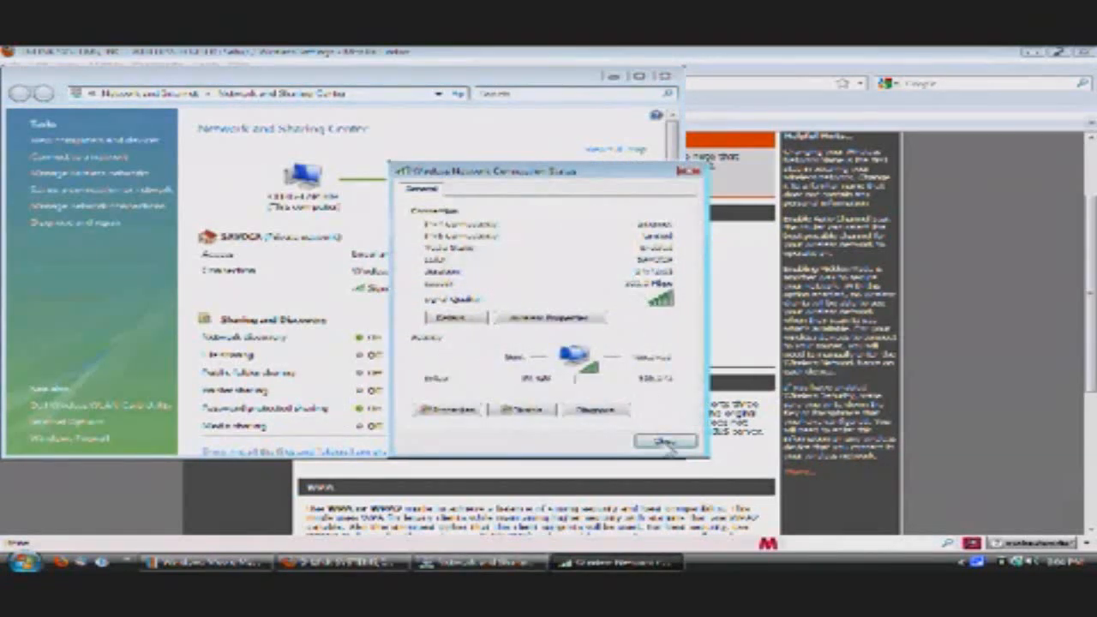
{"action": "left_click", "coordinate": [663, 443]}
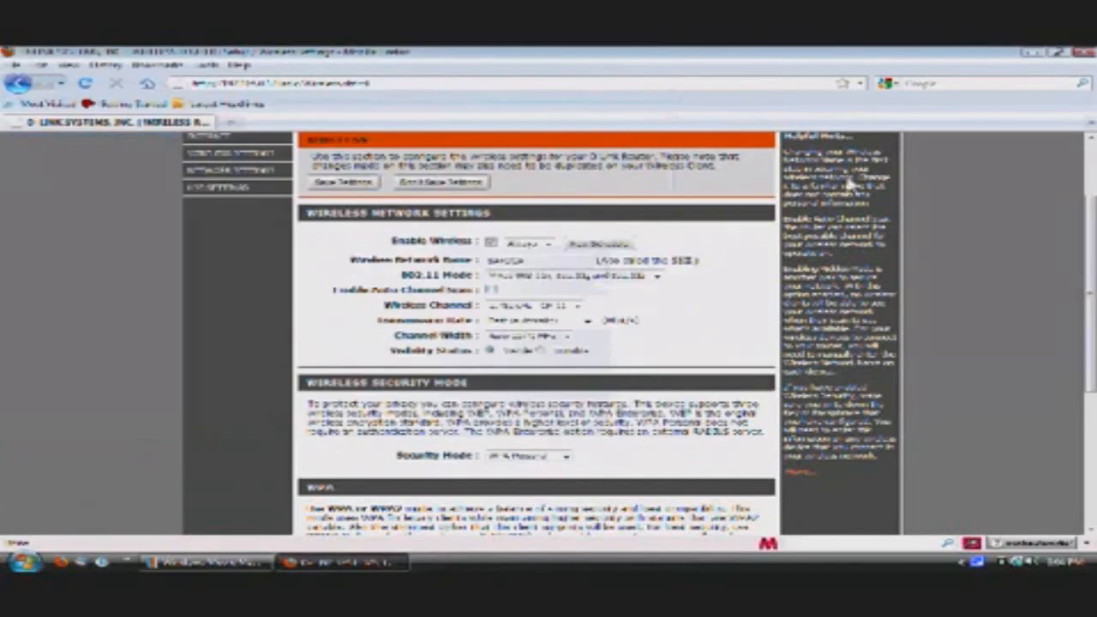
- Scroll through the Wireless Network Settings page to review its options
{"action": "scroll", "scroll_direction": "up", "scroll_amount": 3}
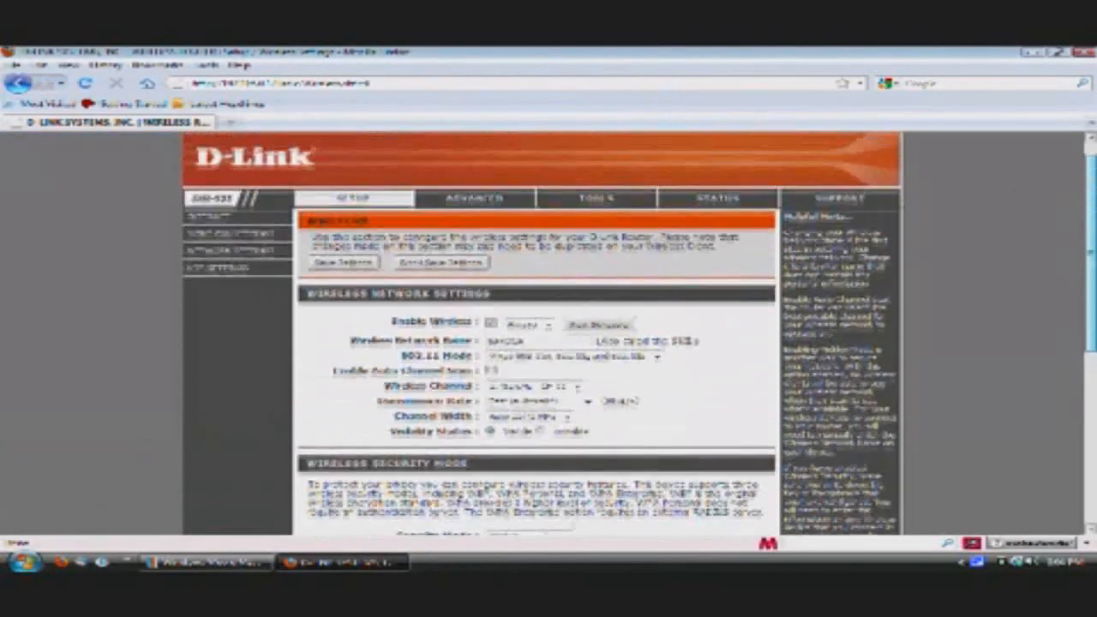
{"action": "scroll", "scroll_direction": "down", "scroll_amount": 3}
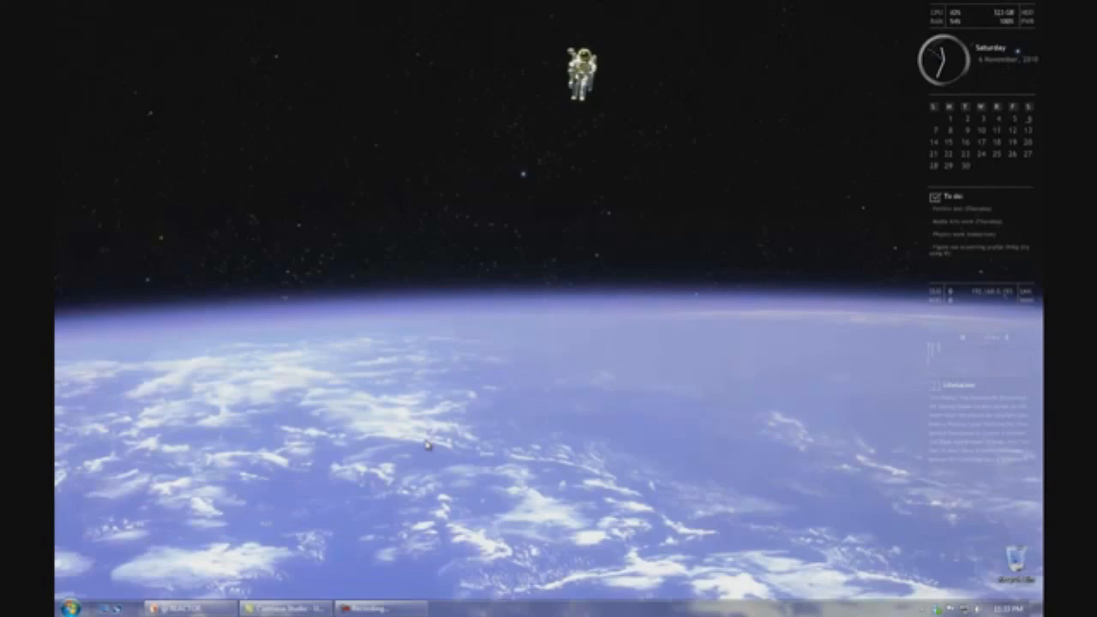
{"action": "mouse_move", "coordinate": [377, 430]}
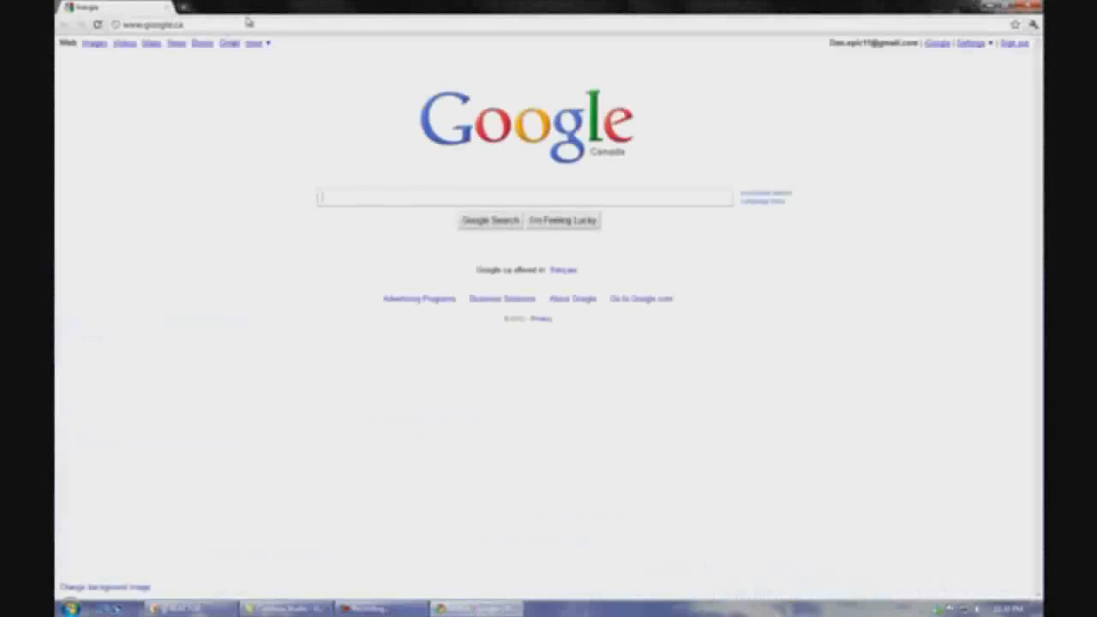
- Navigate Chrome to the router at 192.168.0.1
{"action": "left_click", "coordinate": [154, 24]}
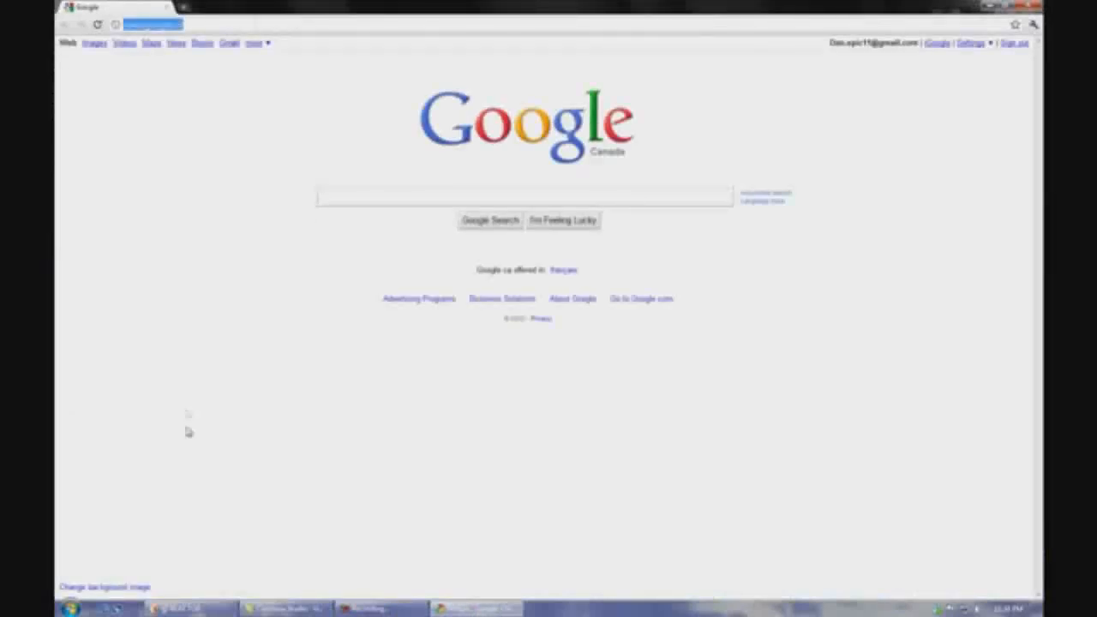
{"action": "mouse_move", "coordinate": [476, 607]}
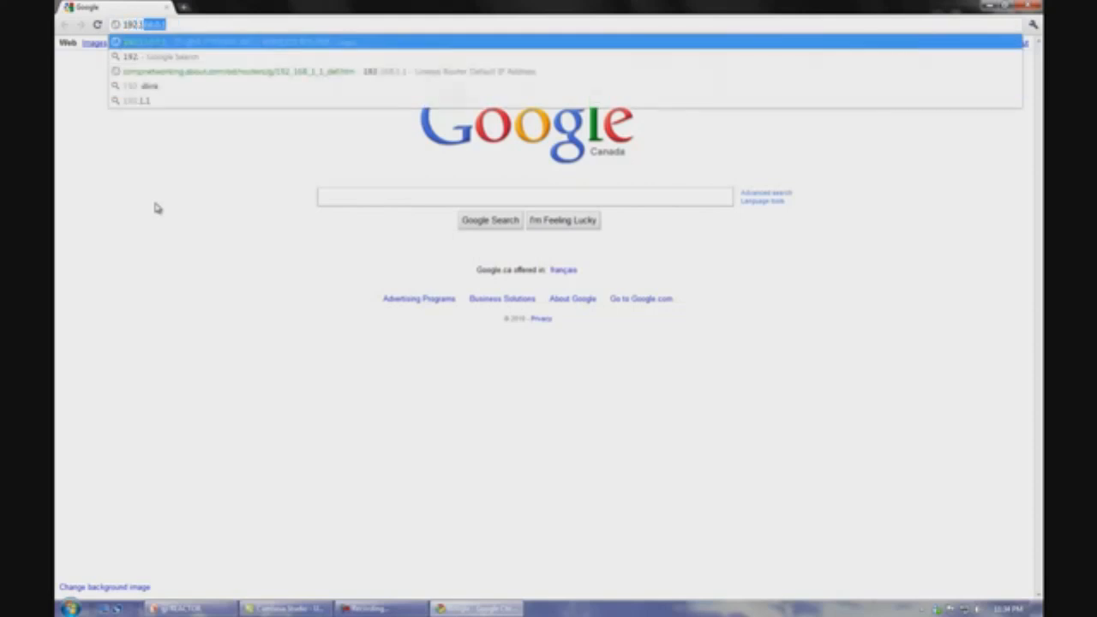
{"action": "type", "text": "192.168.0.1"}
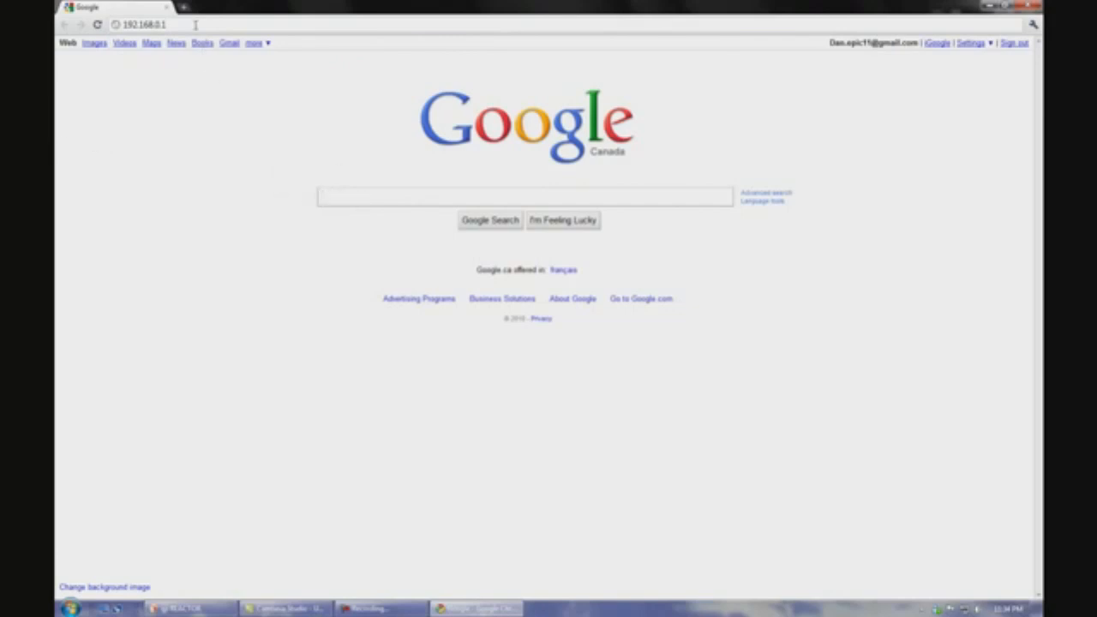
{"action": "key", "text": "Return"}
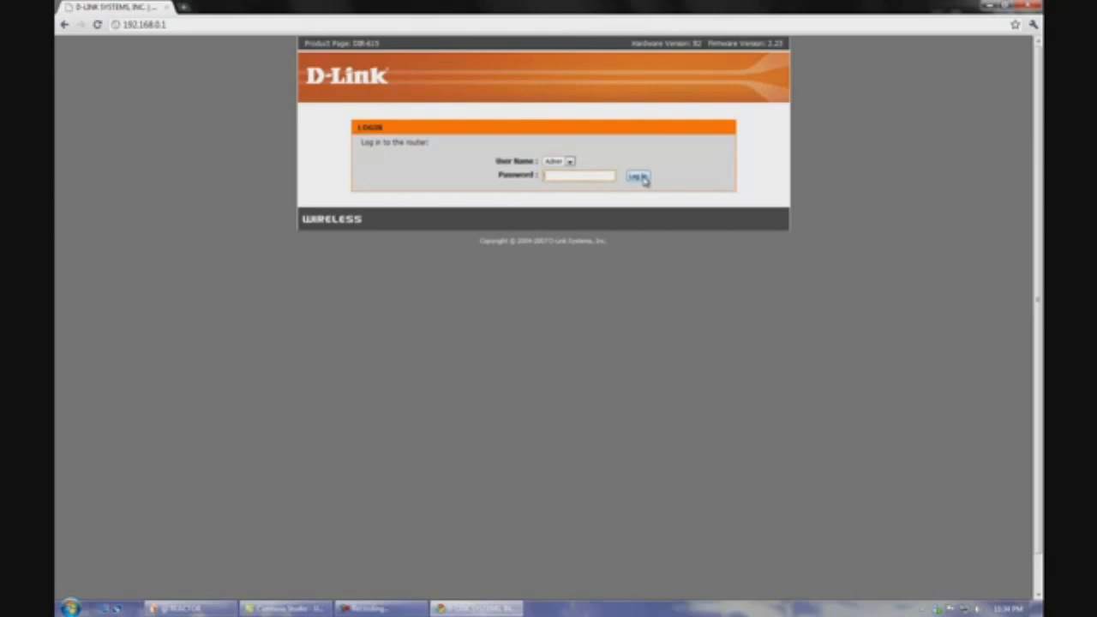
- Log in with a blank password to reach Status > Device Info
{"action": "left_click", "coordinate": [638, 177]}
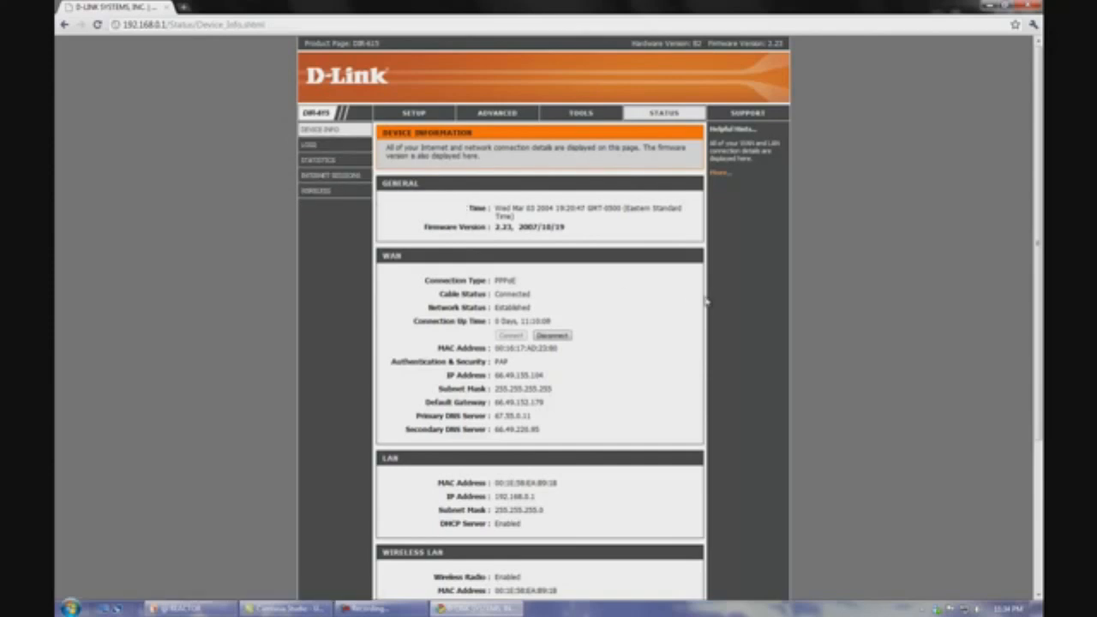
{"action": "mouse_move", "coordinate": [478, 169]}
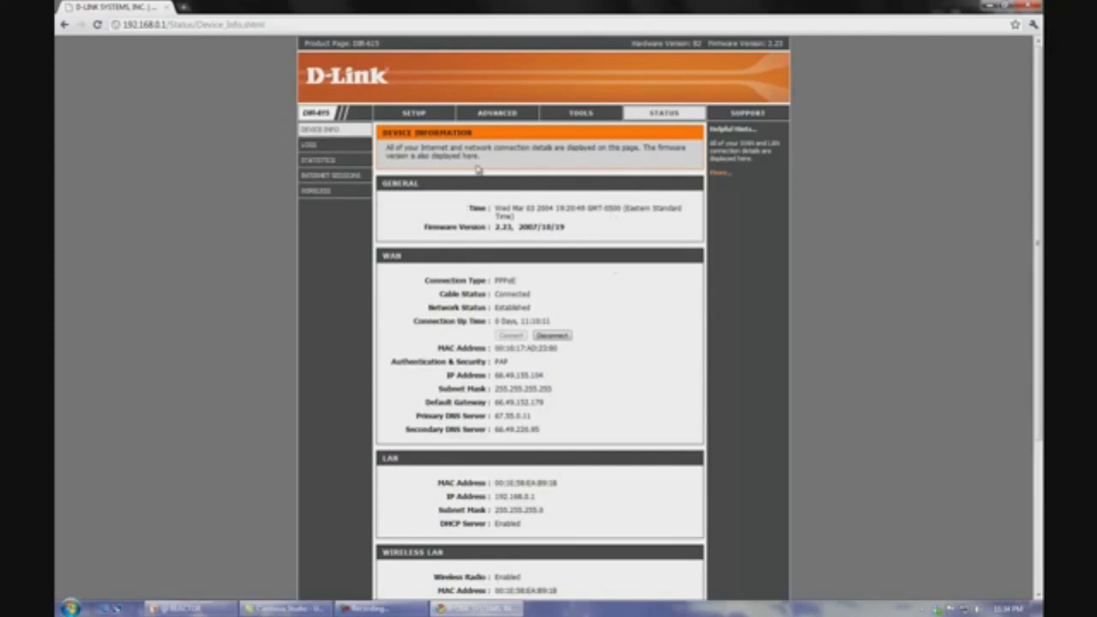
{"action": "mouse_move", "coordinate": [641, 315]}
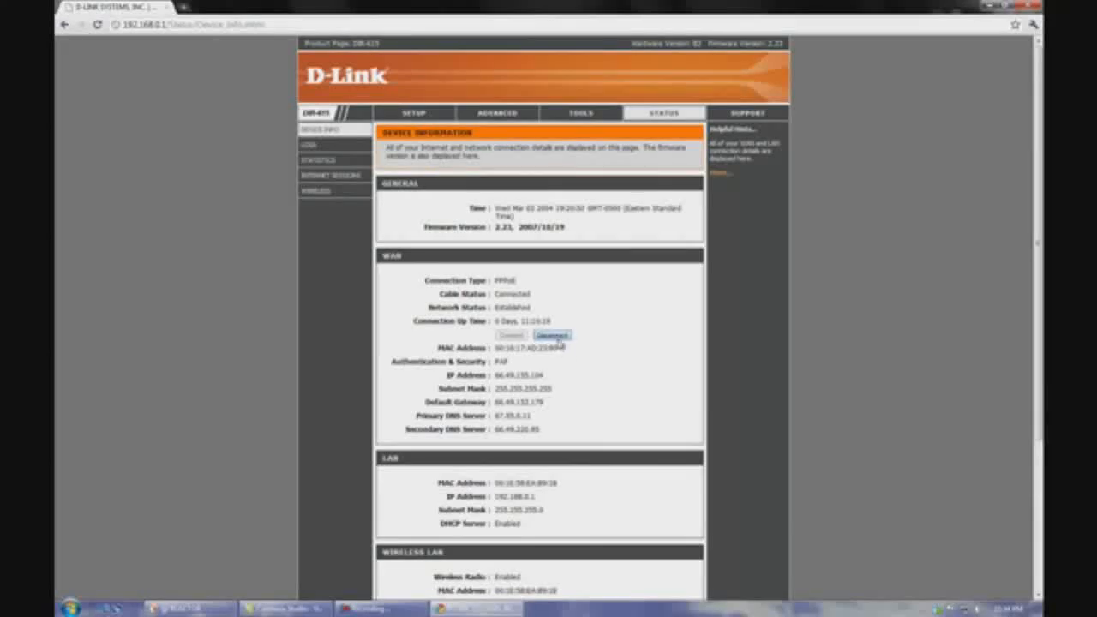
- Disconnect the WAN connection, then reconnect it to obtain a new IP
{"action": "left_click", "coordinate": [552, 334]}
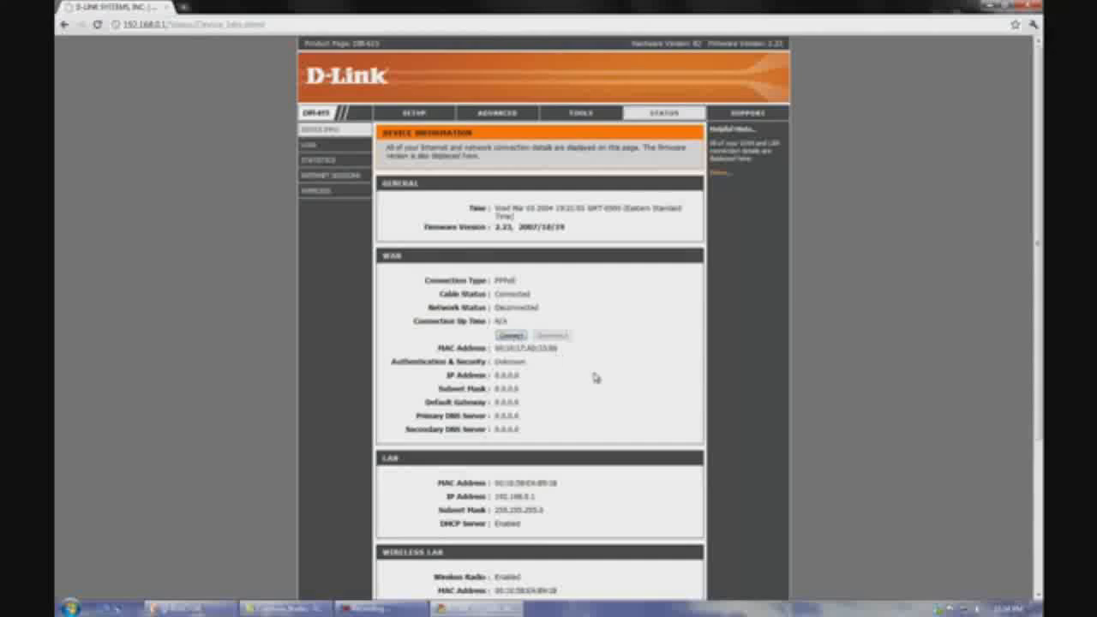
{"action": "left_click", "coordinate": [510, 334]}
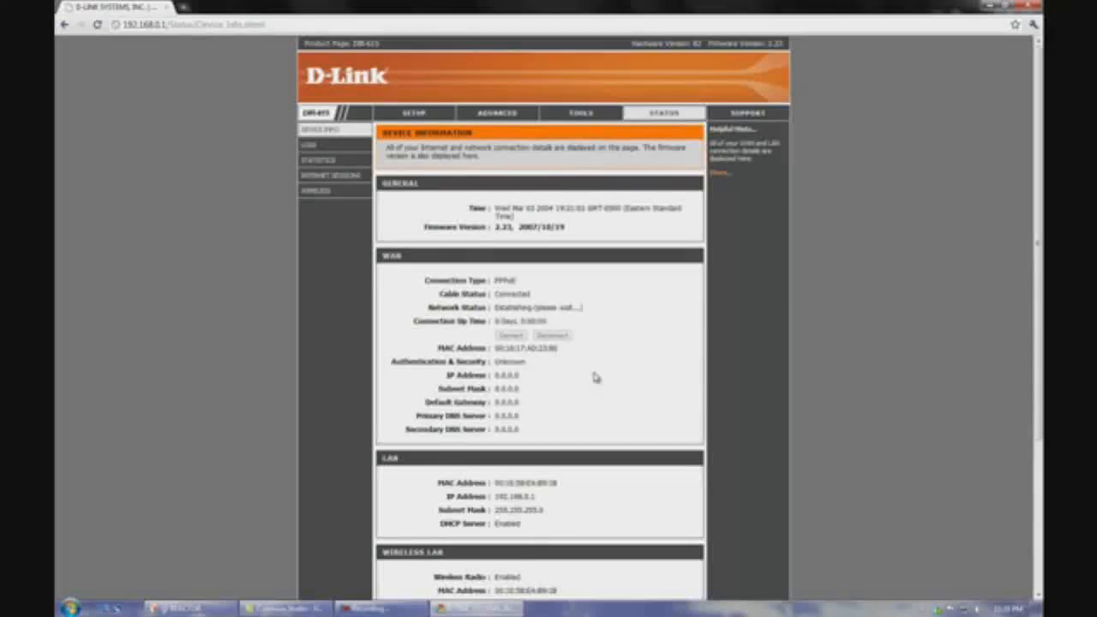
{"action": "mouse_move", "coordinate": [652, 367]}
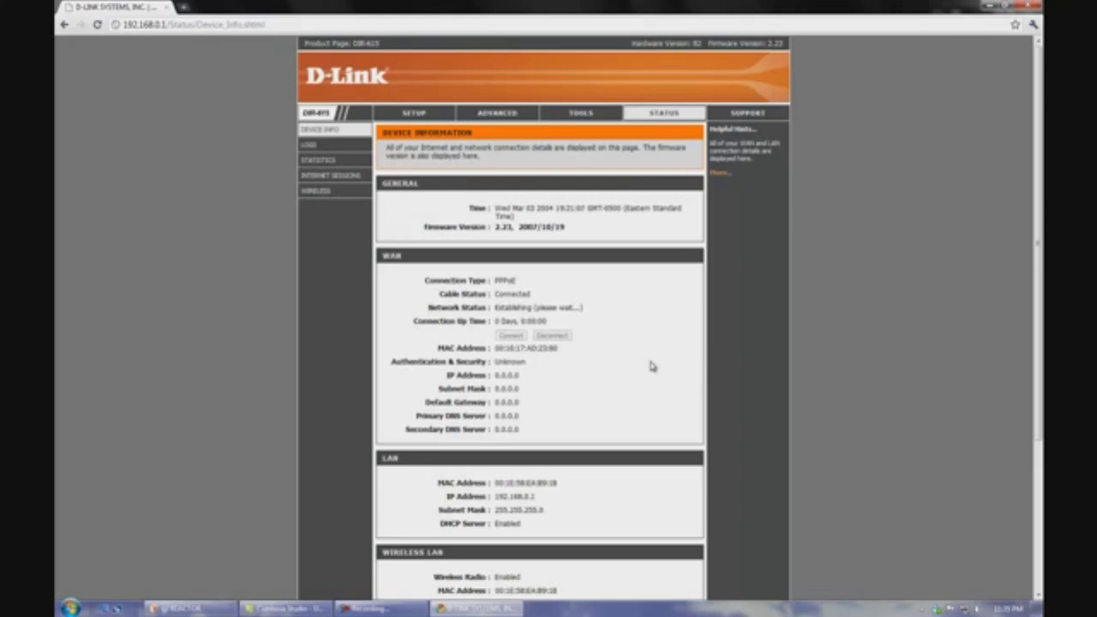
{"action": "mouse_move", "coordinate": [649, 367]}
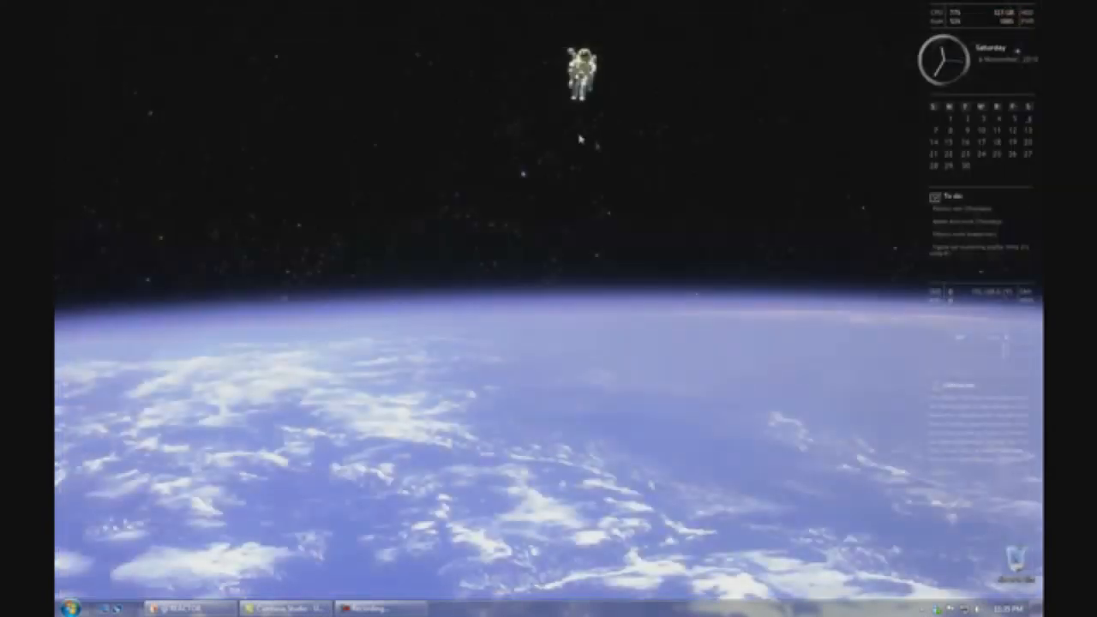
{"action": "mouse_move", "coordinate": [459, 238]}
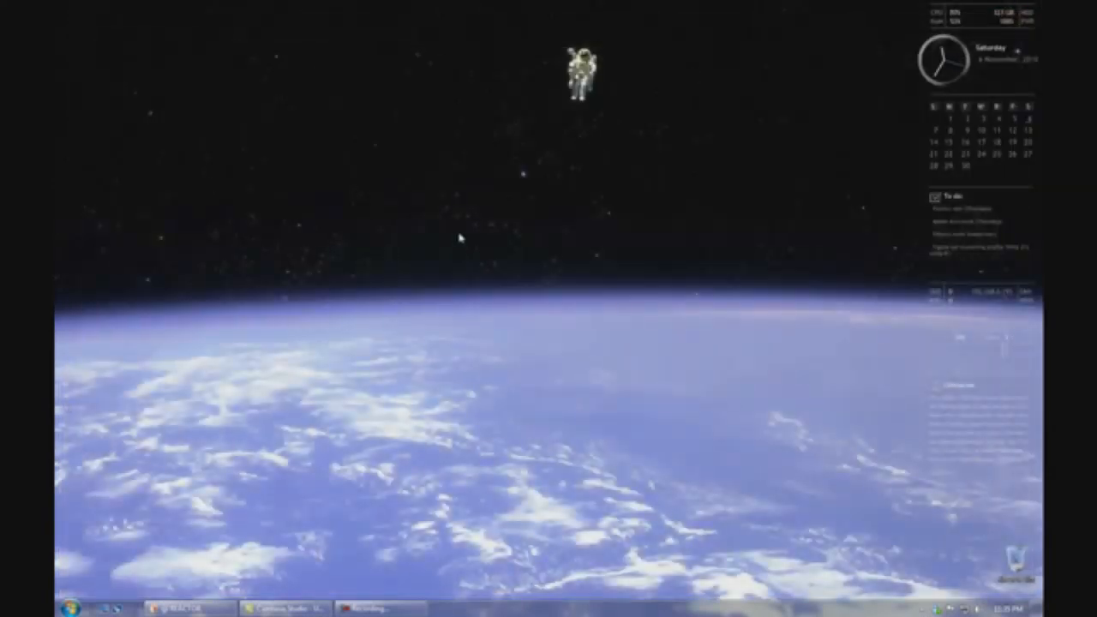